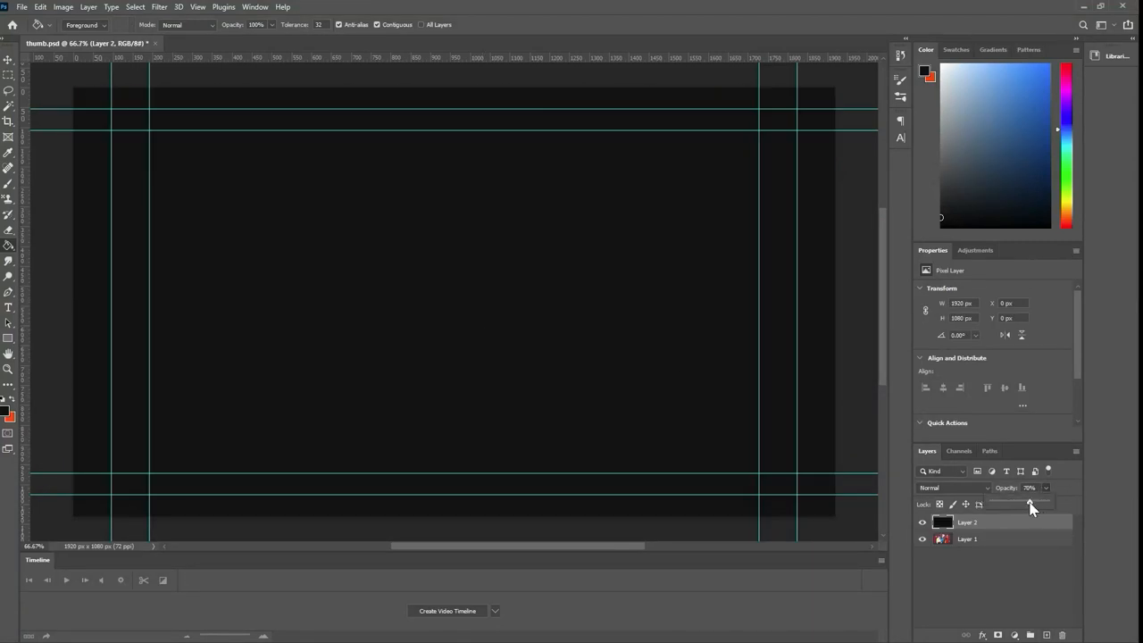
Add the placeholder title text, place the portrait at the caption bar's left end and adjust its layer style
left_click(339, 42)
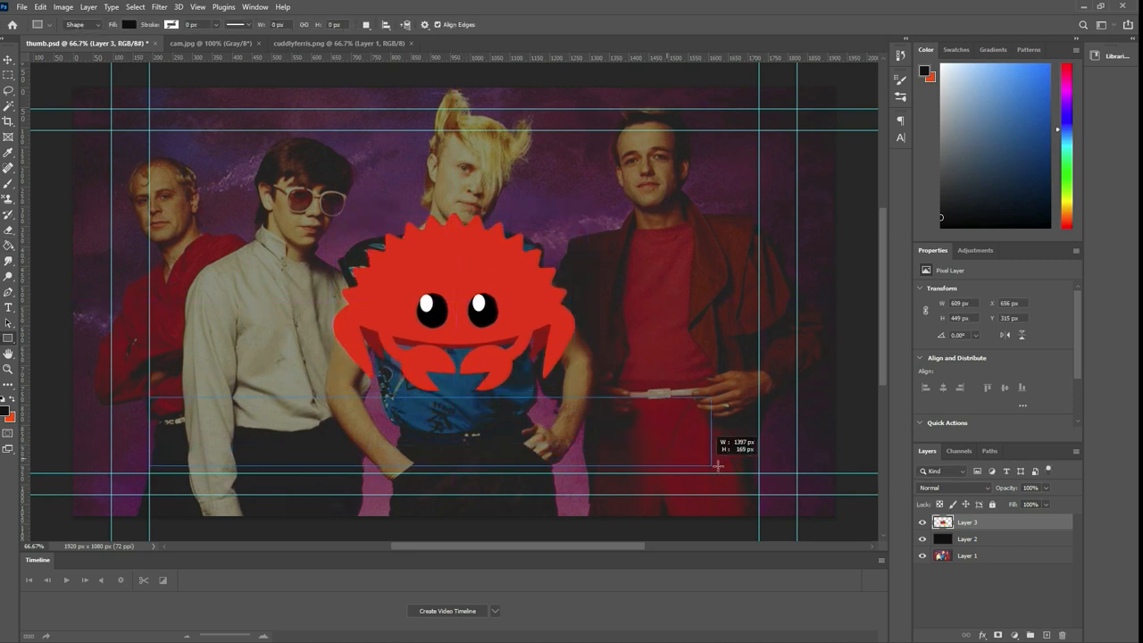
type("Lorem ipsum dolor sit amet, consectetur adipiscing elit, sed")
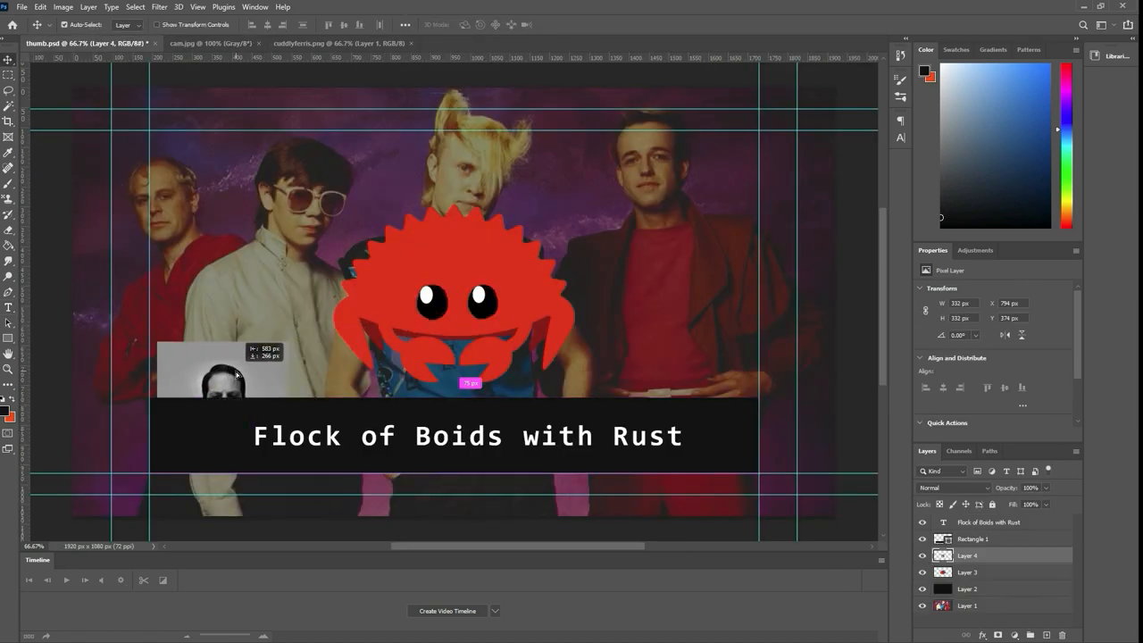
left_click_drag(232, 370, 206, 420)
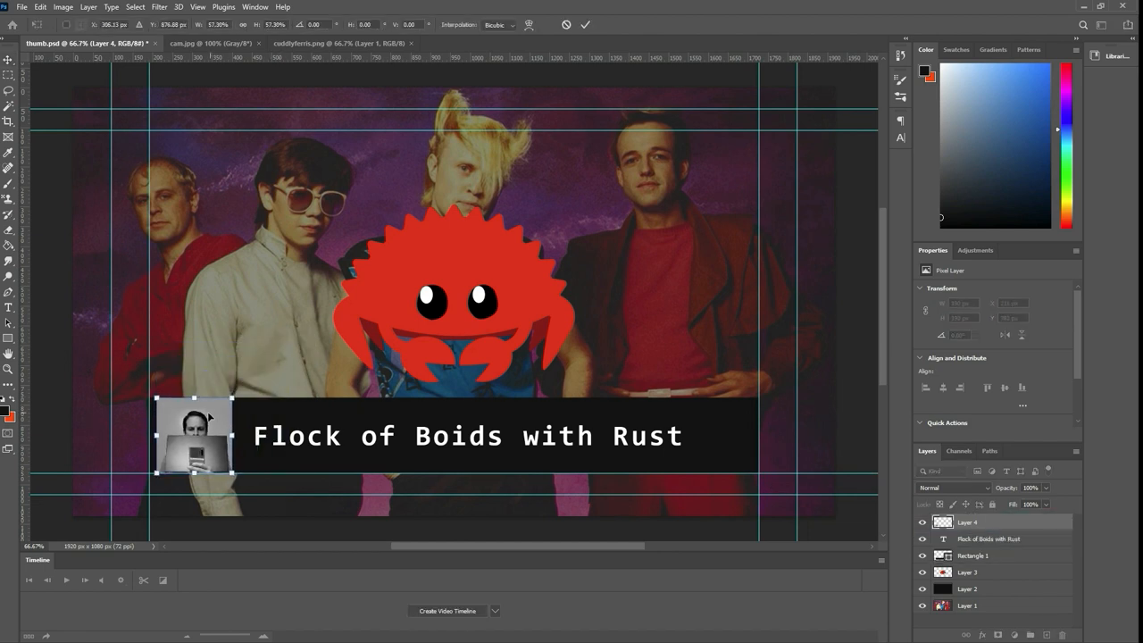
double_click(968, 572)
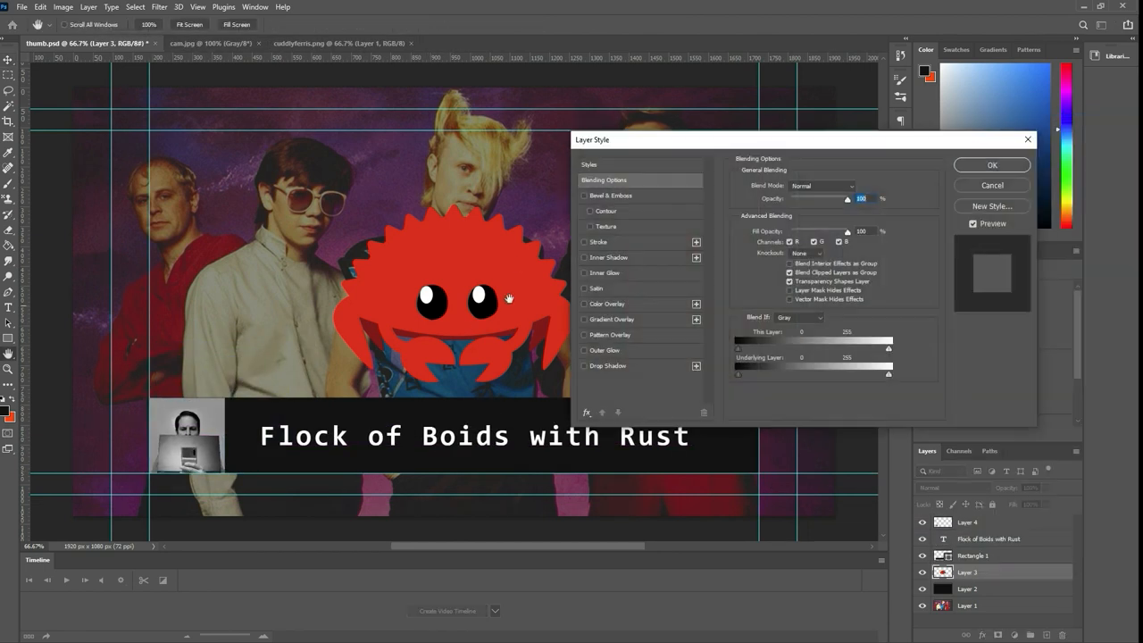
left_click(607, 364)
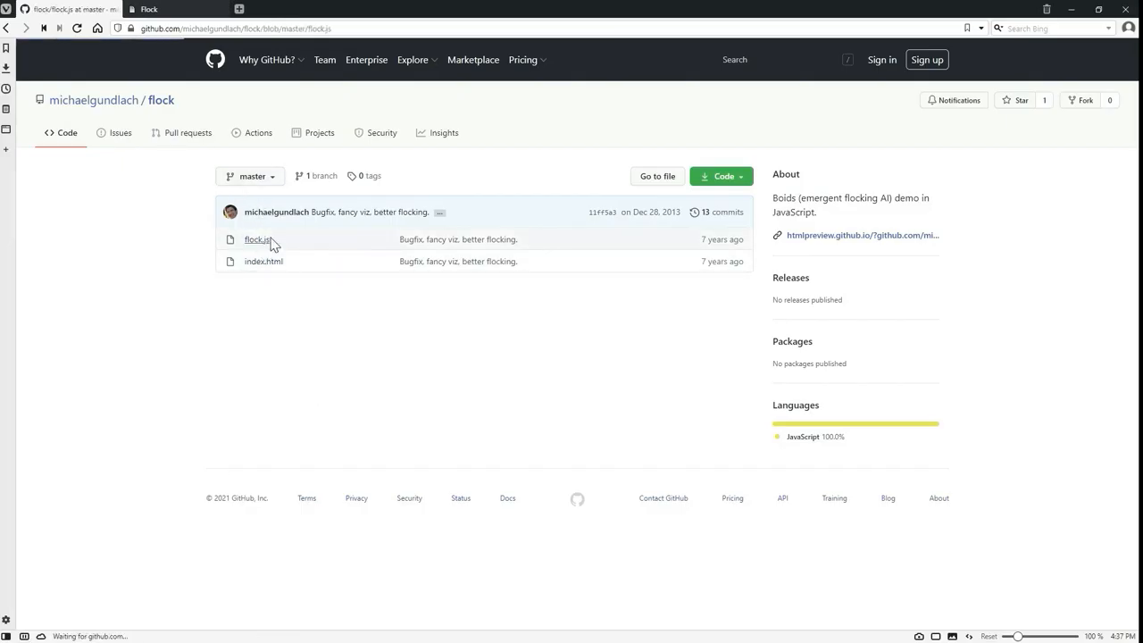
Read through the flock.js source in the repository file list
left_click(257, 240)
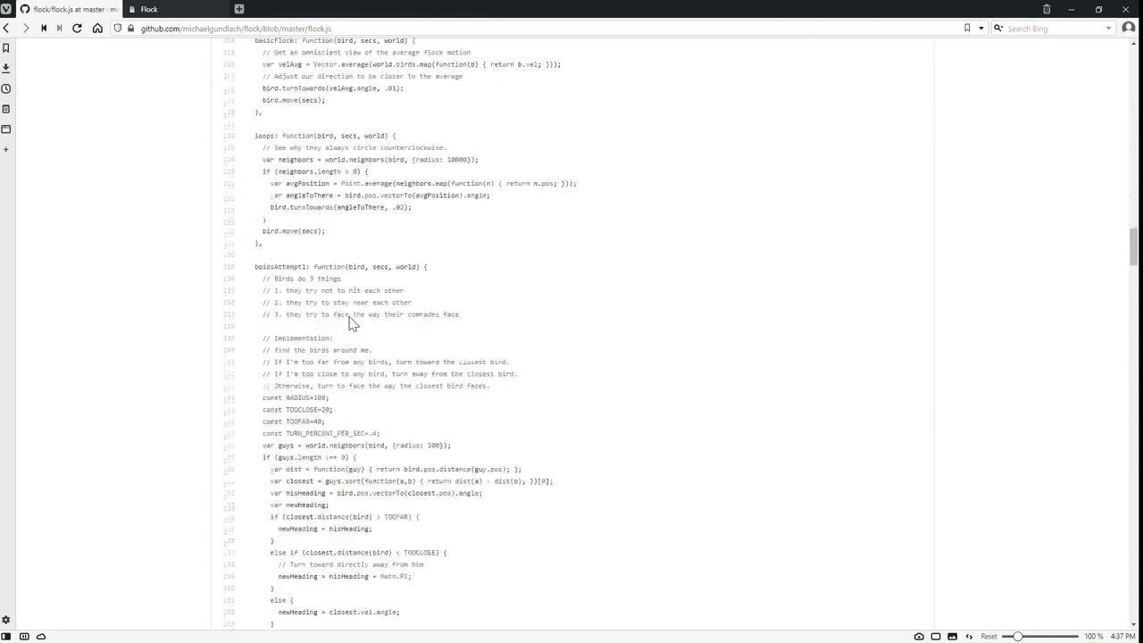
scroll("down", 3)
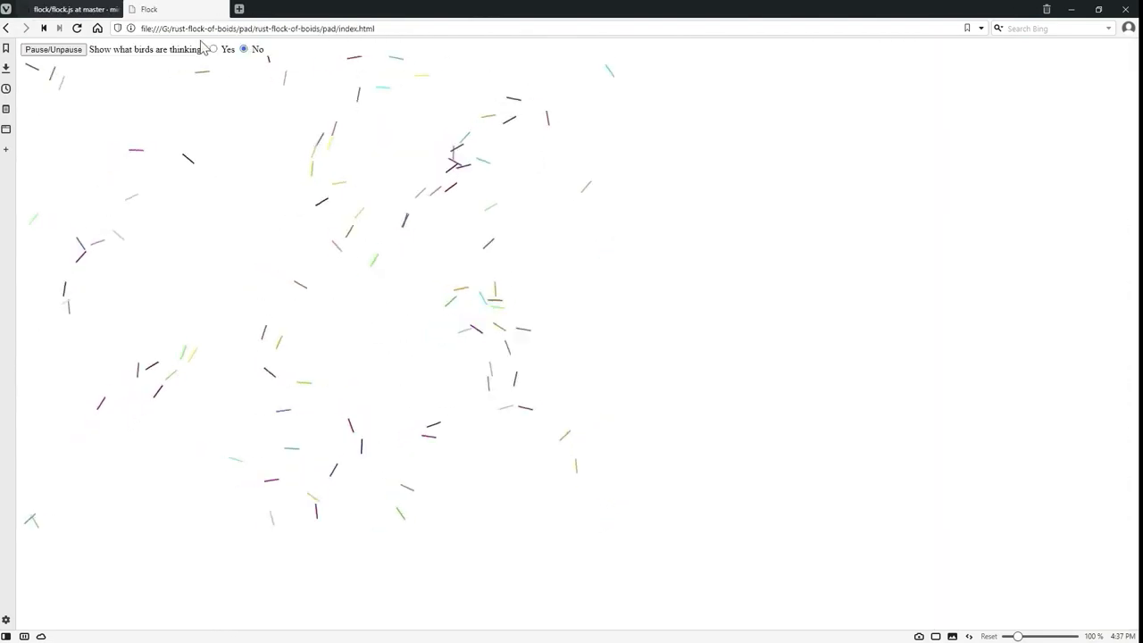
Enable 'Show what boids are thinking' so each bird's sight circles and direction lines appear
left_click(214, 50)
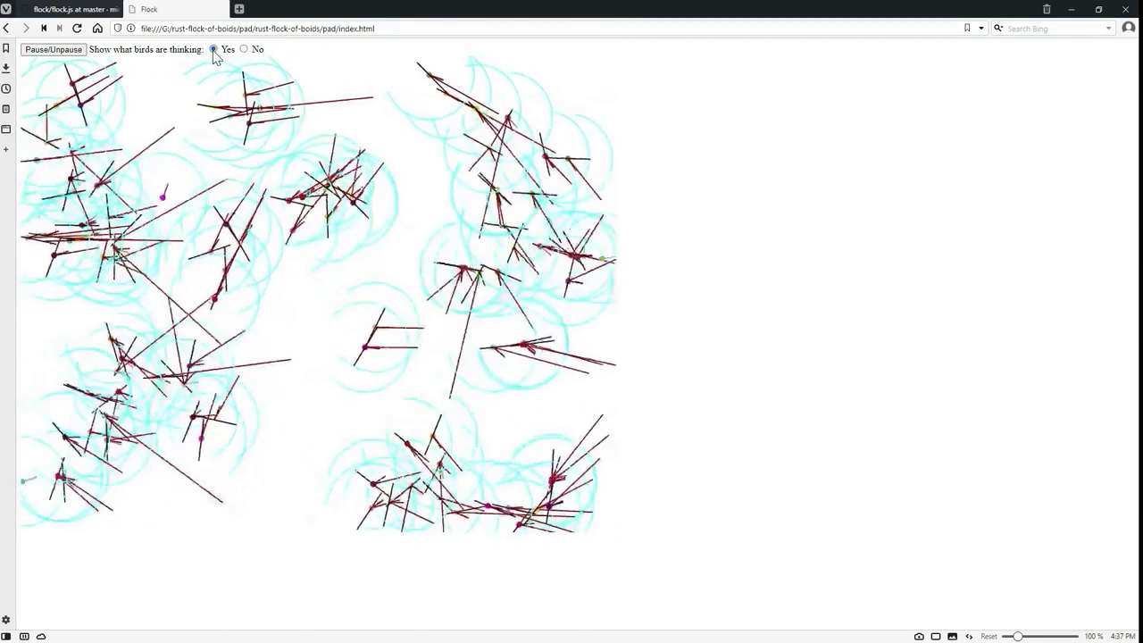
left_click(243, 50)
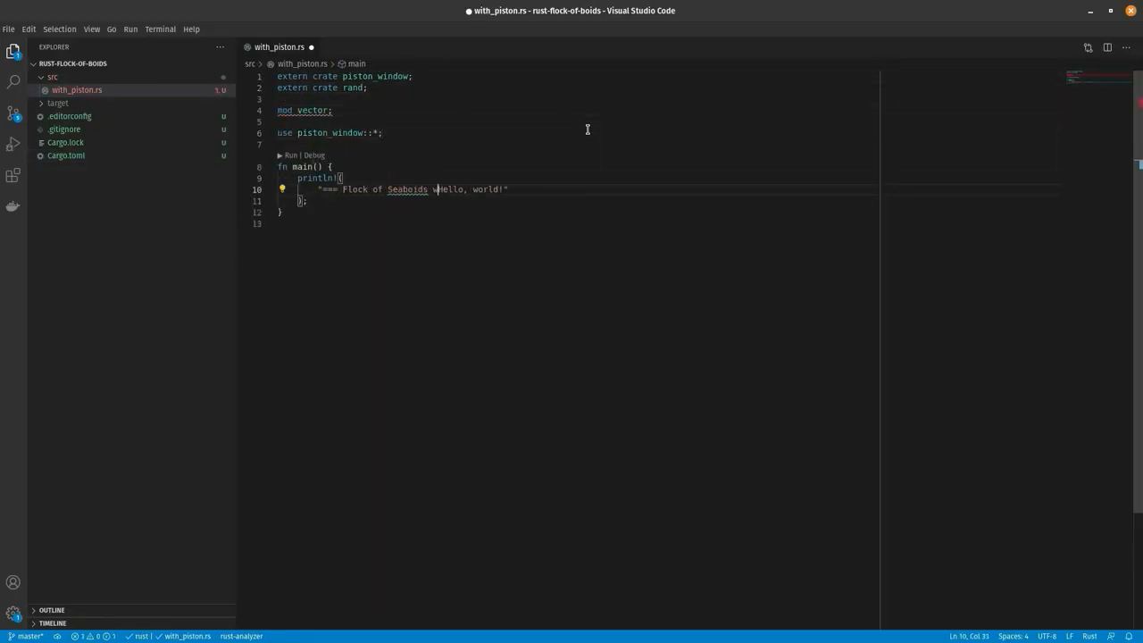
Print the crate description via env!("CARGO_PKG_DESCRIPTION") and move to the split editor for the Vector port
type("env!(\"CARGO_PKG_DESCRIPTION\")")
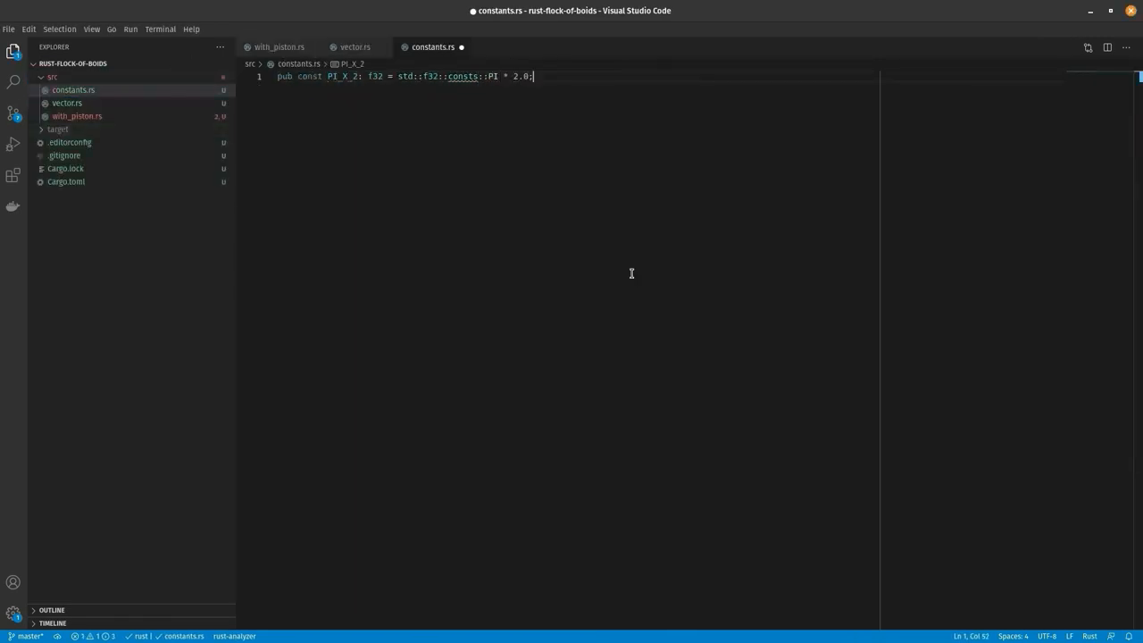
left_click(354, 47)
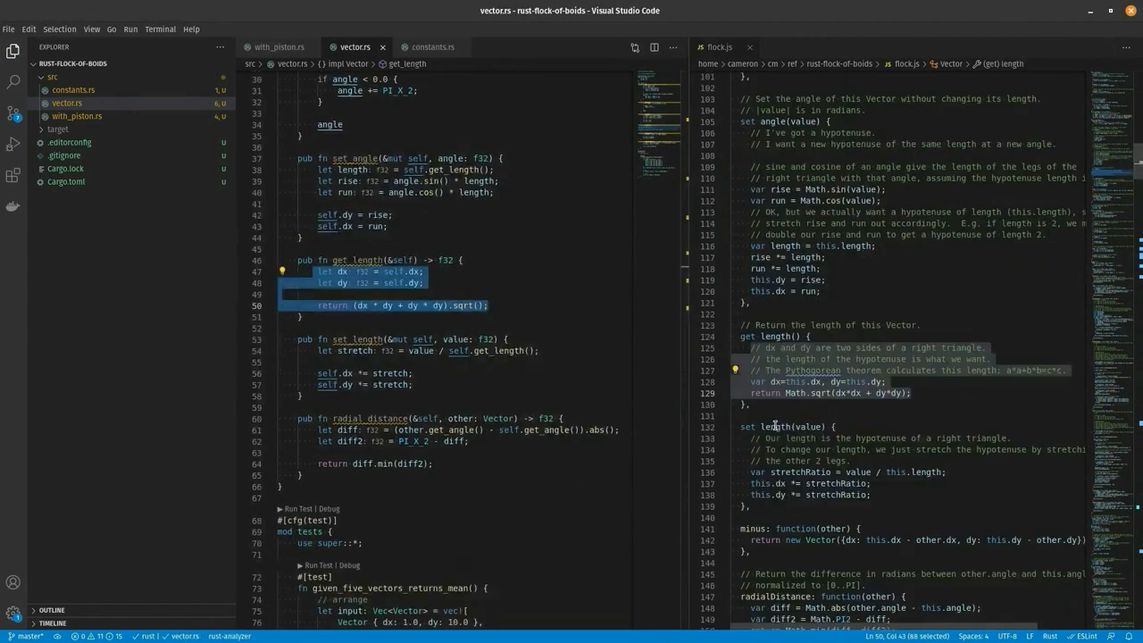
Create point.rs starting with the use crate::{constants:: import for the Point methods
left_click(65, 102)
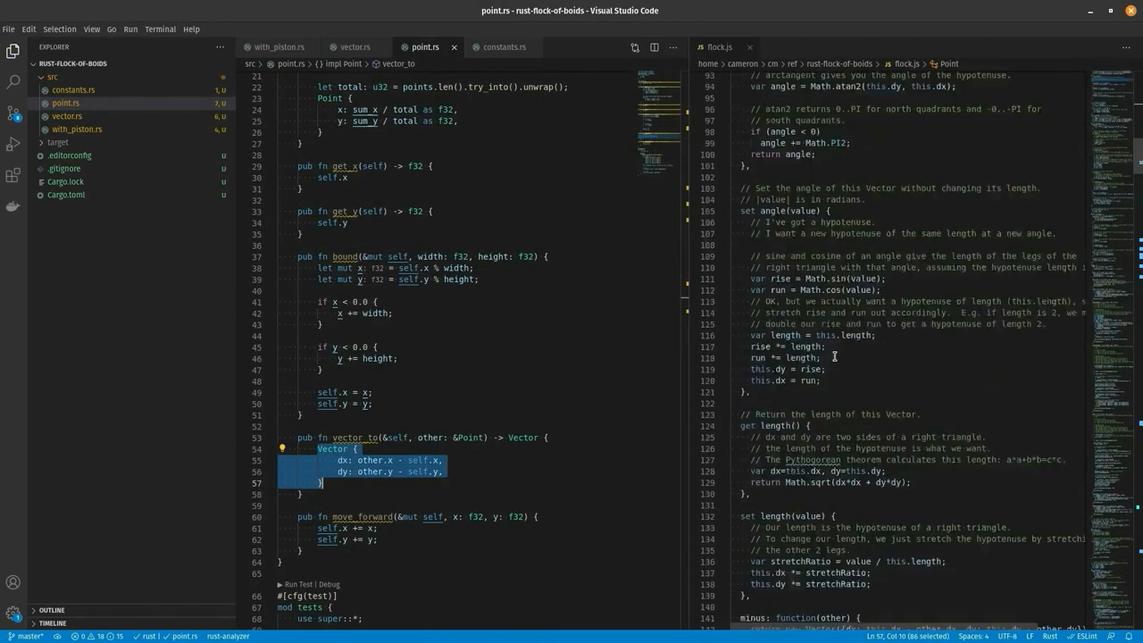
type("use crate::{constants::PI_X_2, point::Point, vector::Vector};")
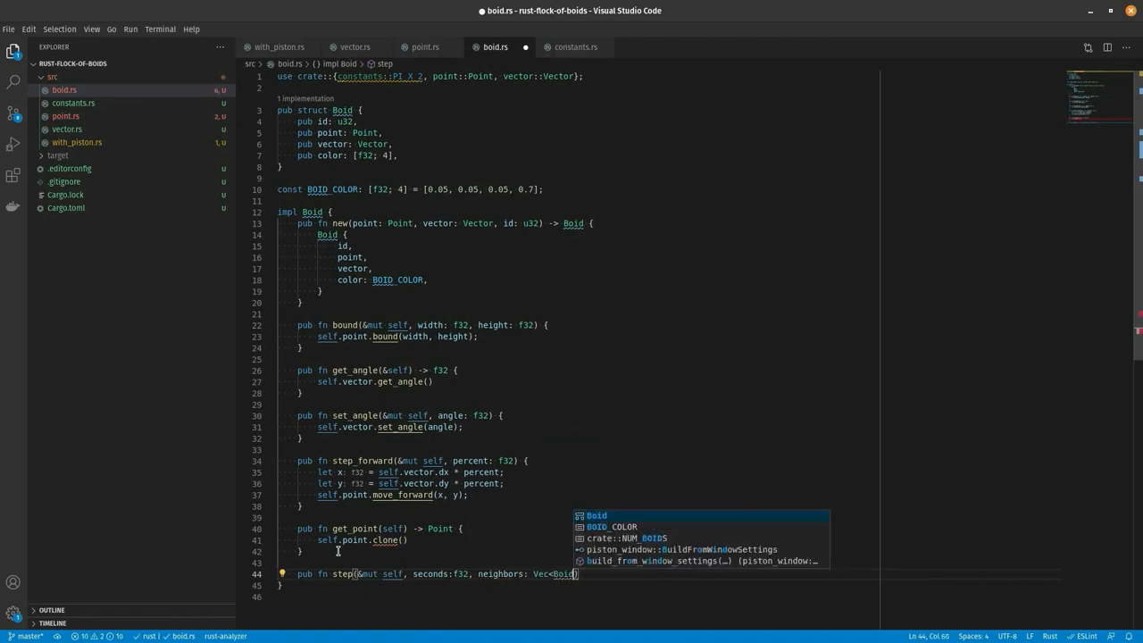
Make Point derive Clone in point.rs so the Boid step function in boid.rs compiles
left_click(425, 46)
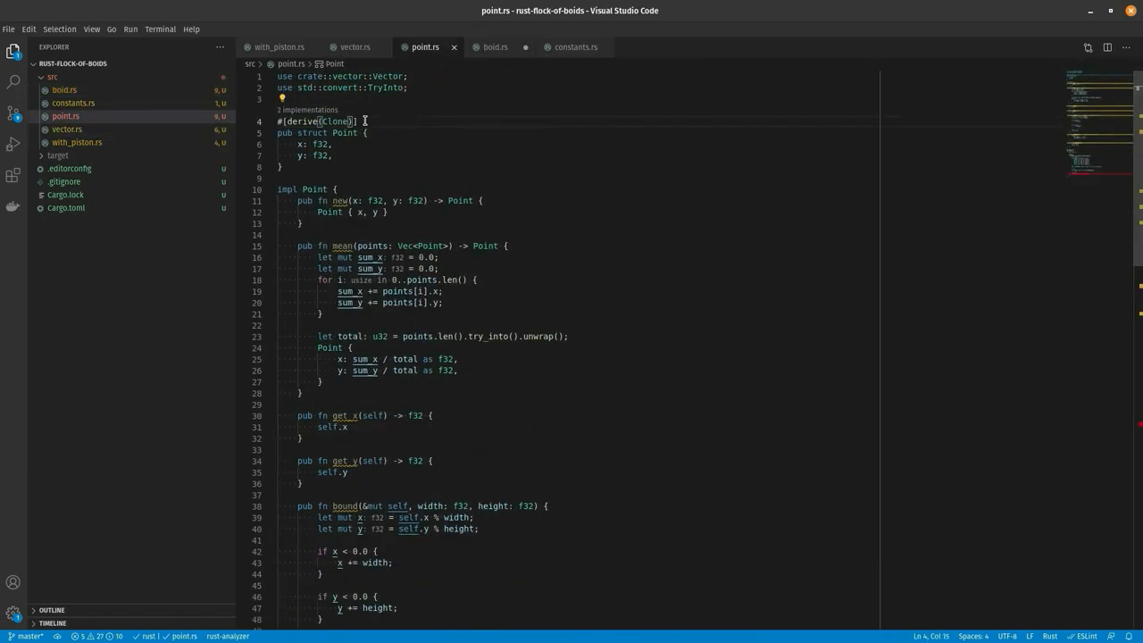
left_click(494, 47)
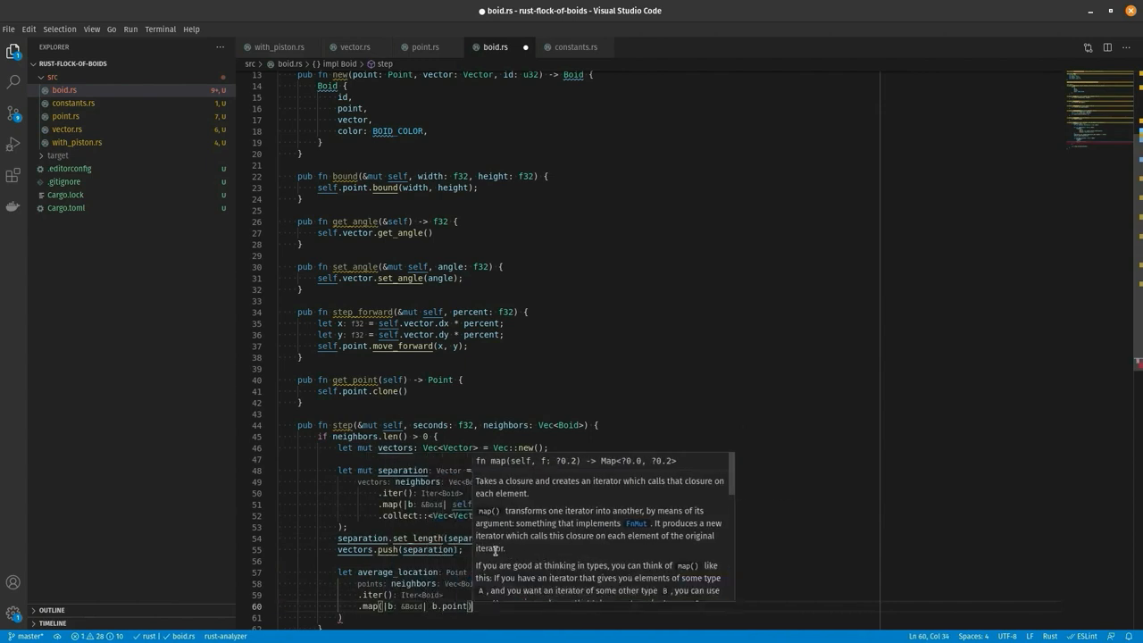
left_click(425, 46)
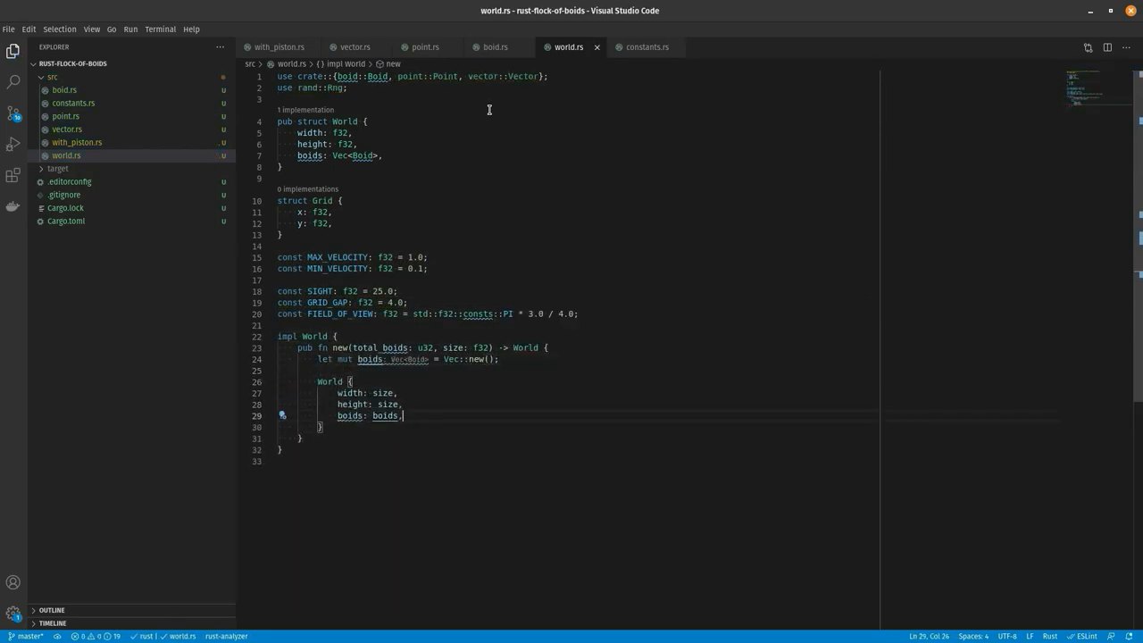
Add #[derive(Clone, Copy)] to Boid in boid.rs to resolve the move error in get_visible_neighbors
type("#[derive]")
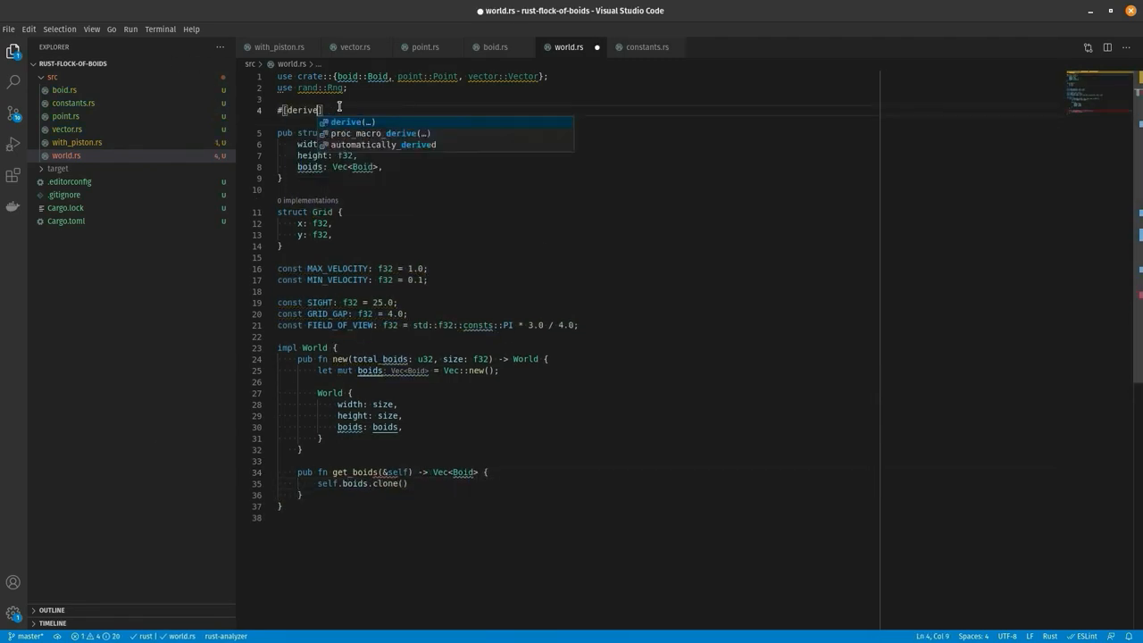
left_click(495, 47)
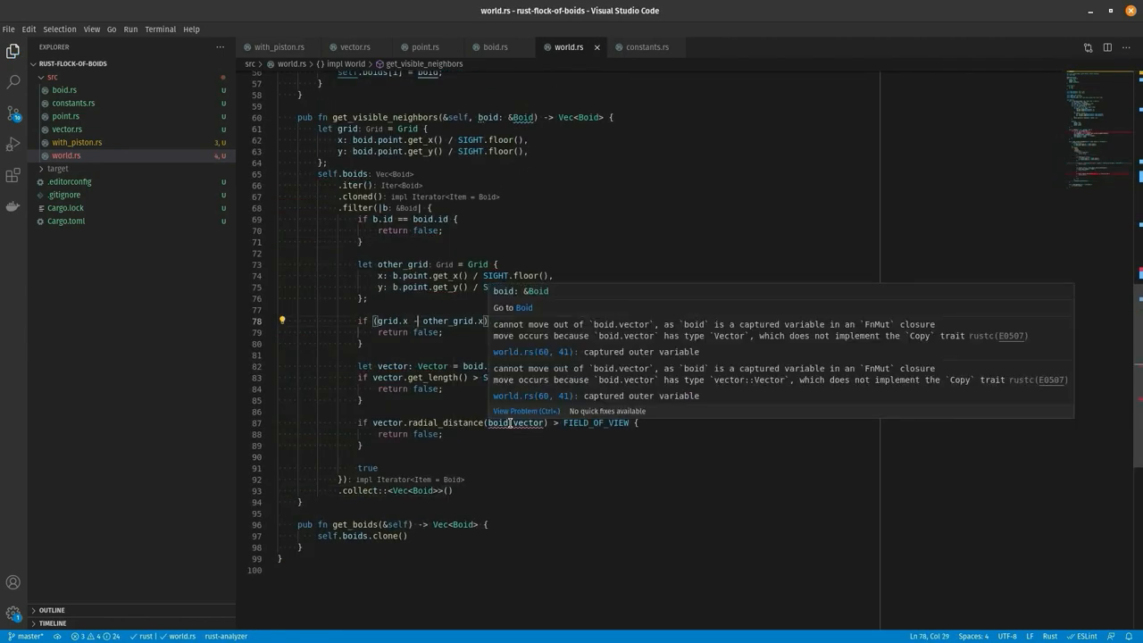
left_click(495, 47)
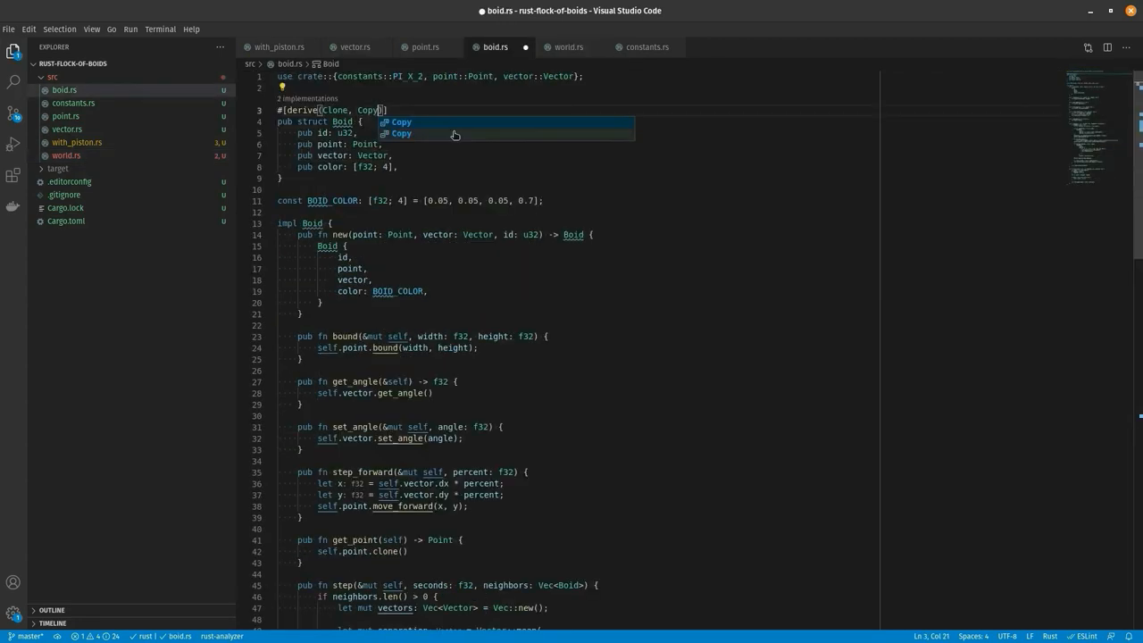
left_click(550, 46)
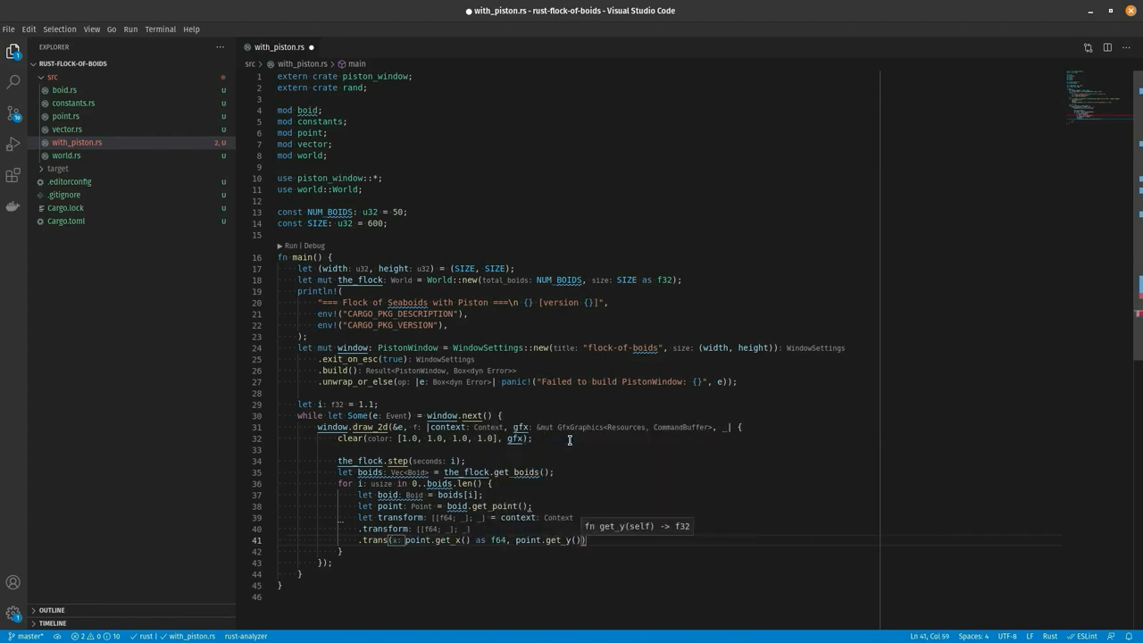
Declare const BOID_BOD : &'static [[f64;2]] for the boid body shape in with_piston.rs
type("const")
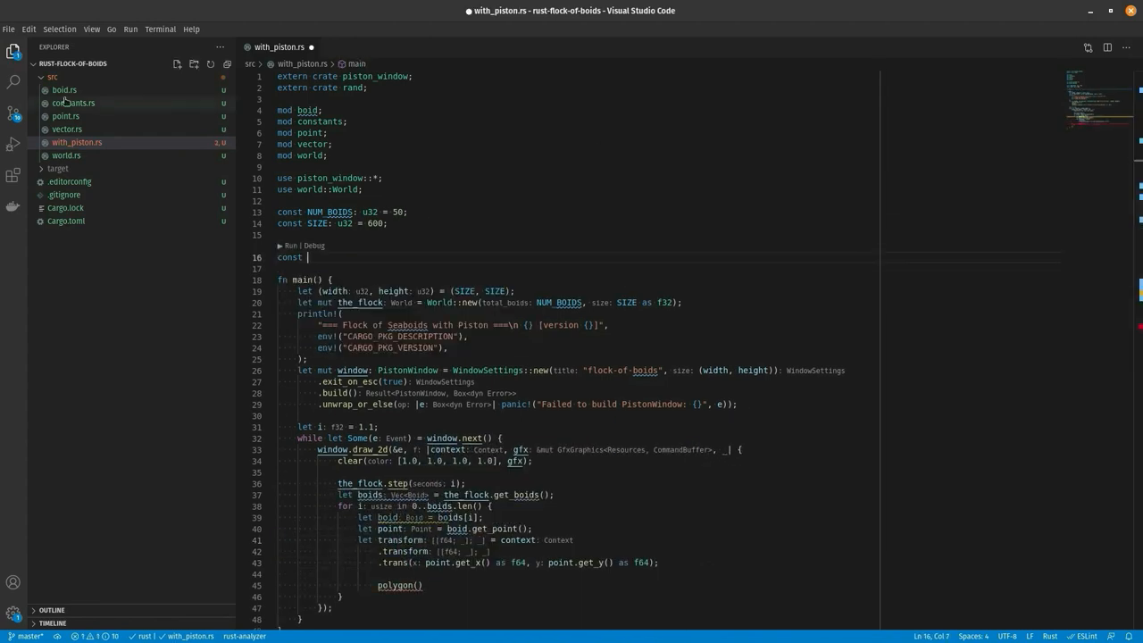
type("BOID_BOD : &'static [[f64;2]]")
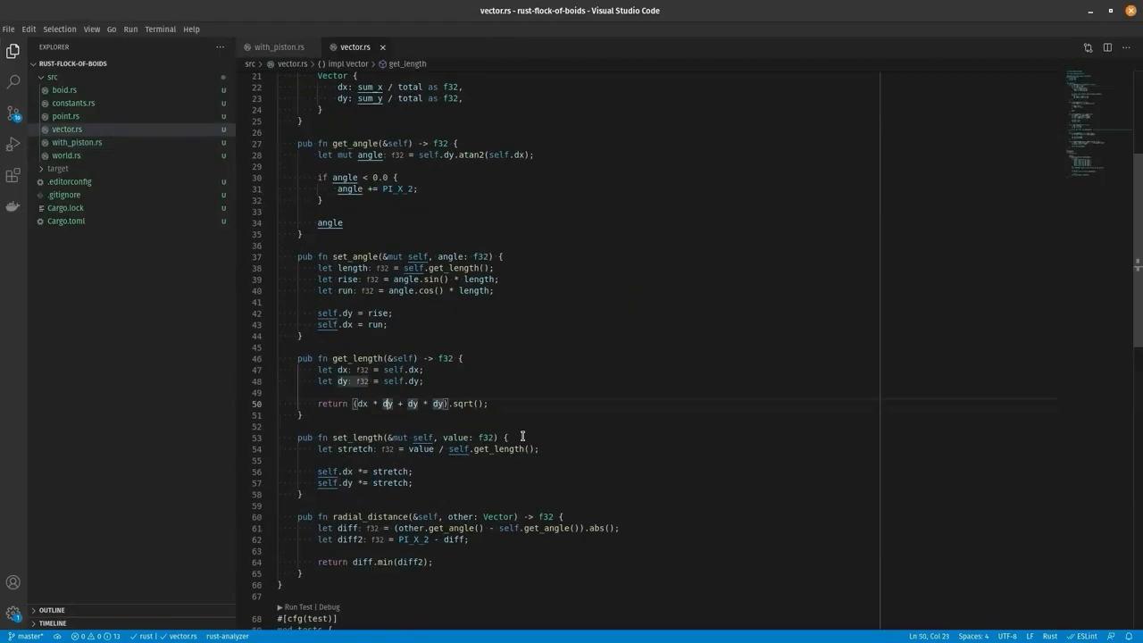
Run the with_piston binary with cargo run --release, opening the flock-of-boids window
left_click(68, 155)
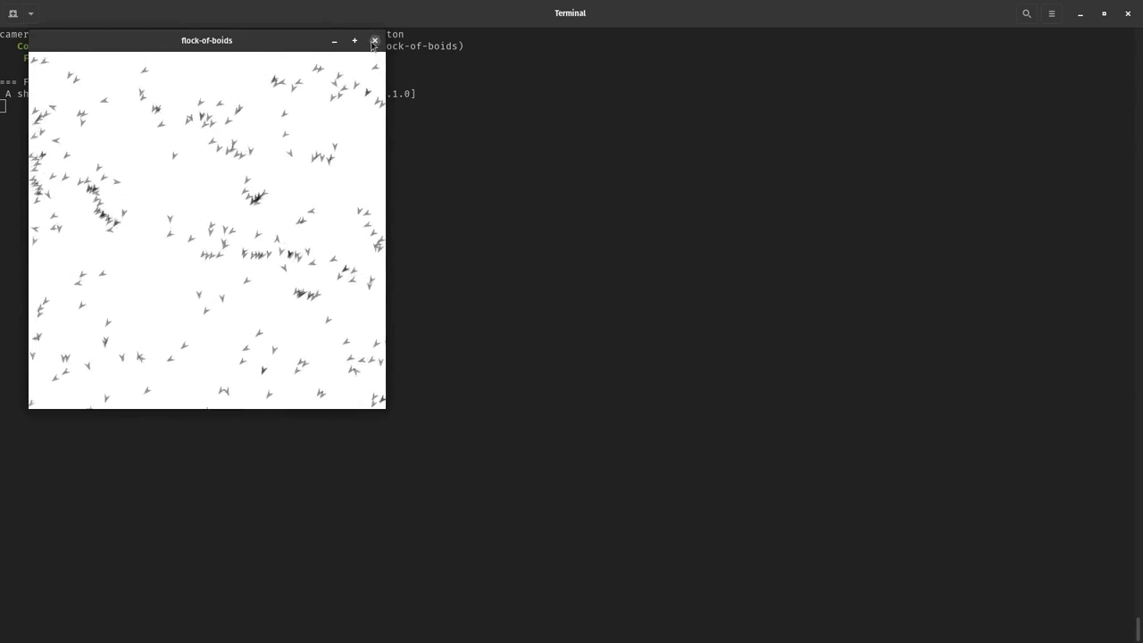
Close the flock-of-boids simulation window before moving on to the tetra version
left_click(375, 40)
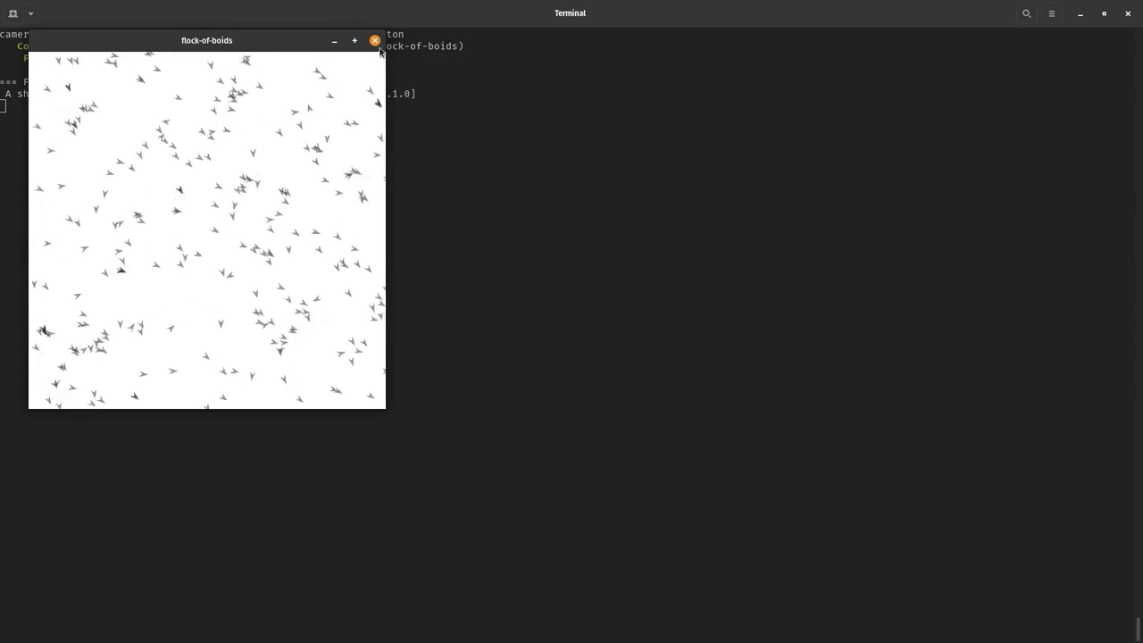
left_click(375, 40)
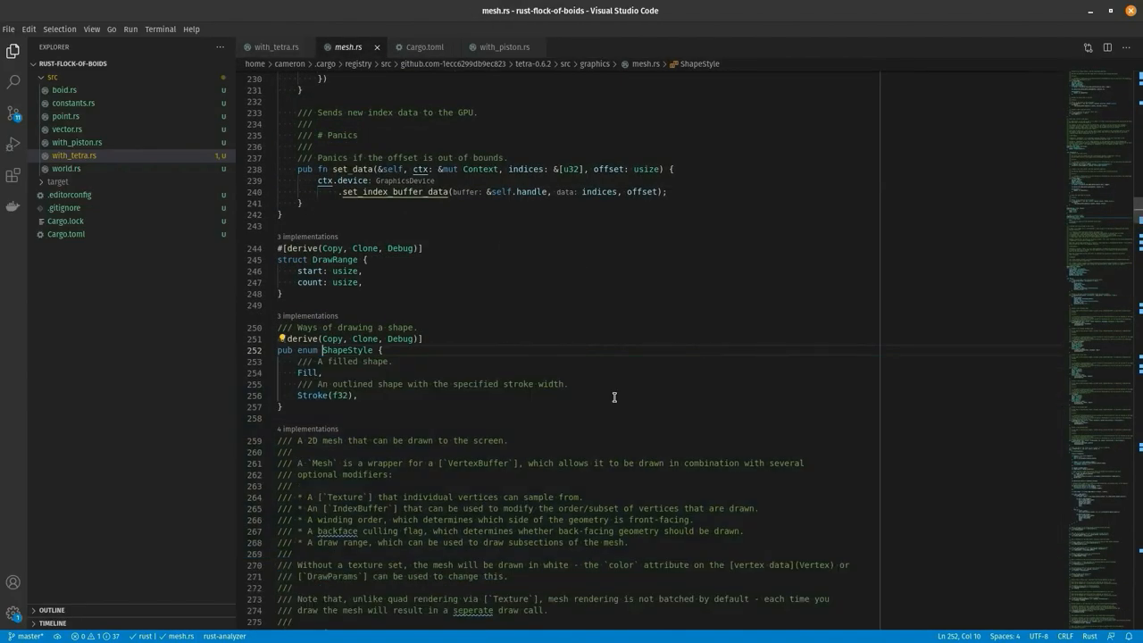
Jump to the DrawParams struct definition in tetra's drawparams.rs
left_click(277, 46)
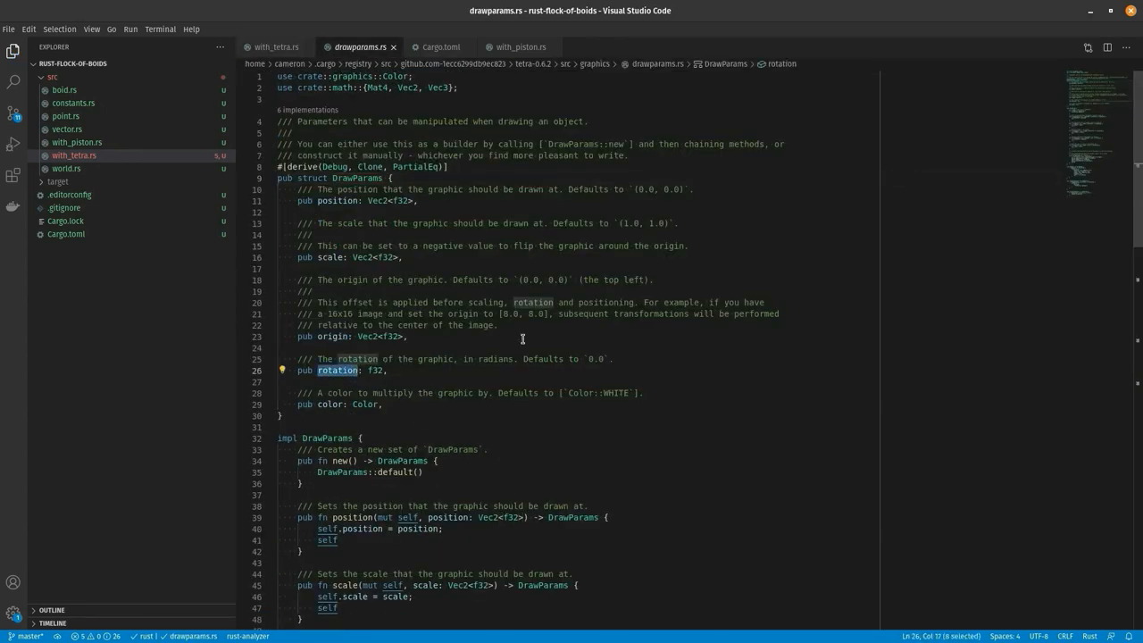
Switch editor tabs while setting up display_config.ron with the flock-of-boids title and 600×600 size
left_click(277, 46)
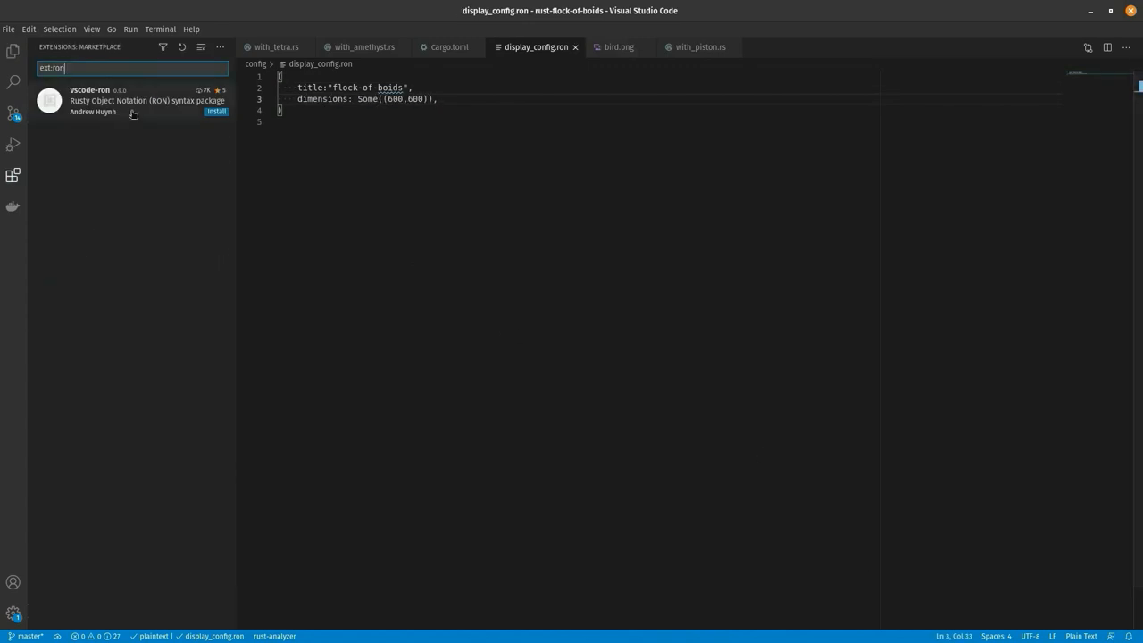
In with_amethyst.rs, add .with_bundle(RenderingBundle::<DefaultBackend>) to the Amethyst game data
left_click(14, 50)
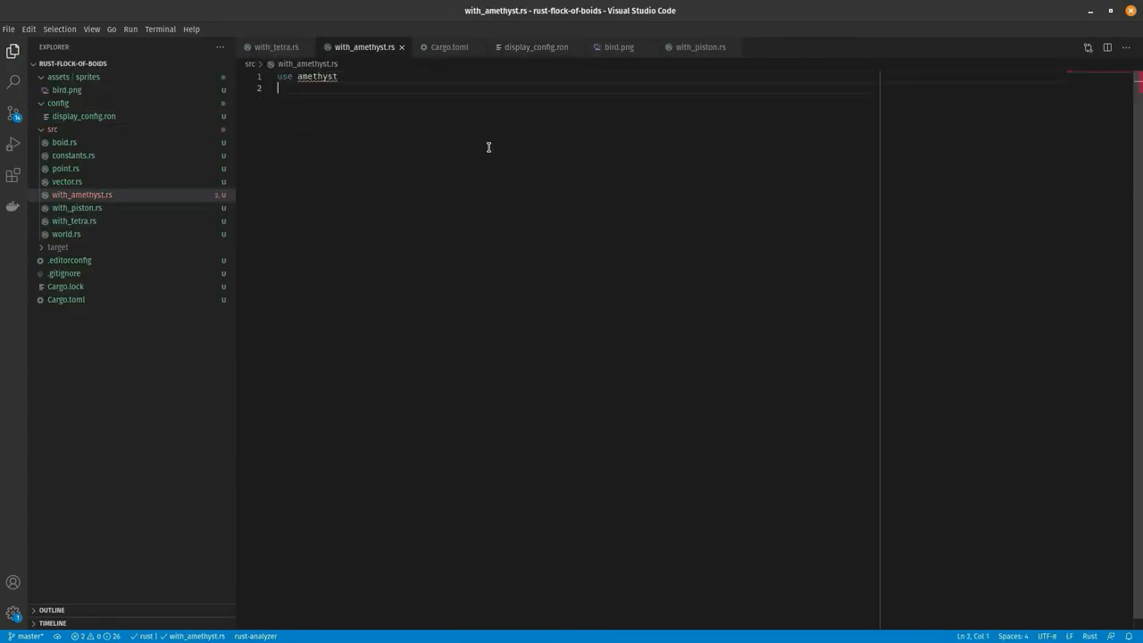
left_click(449, 46)
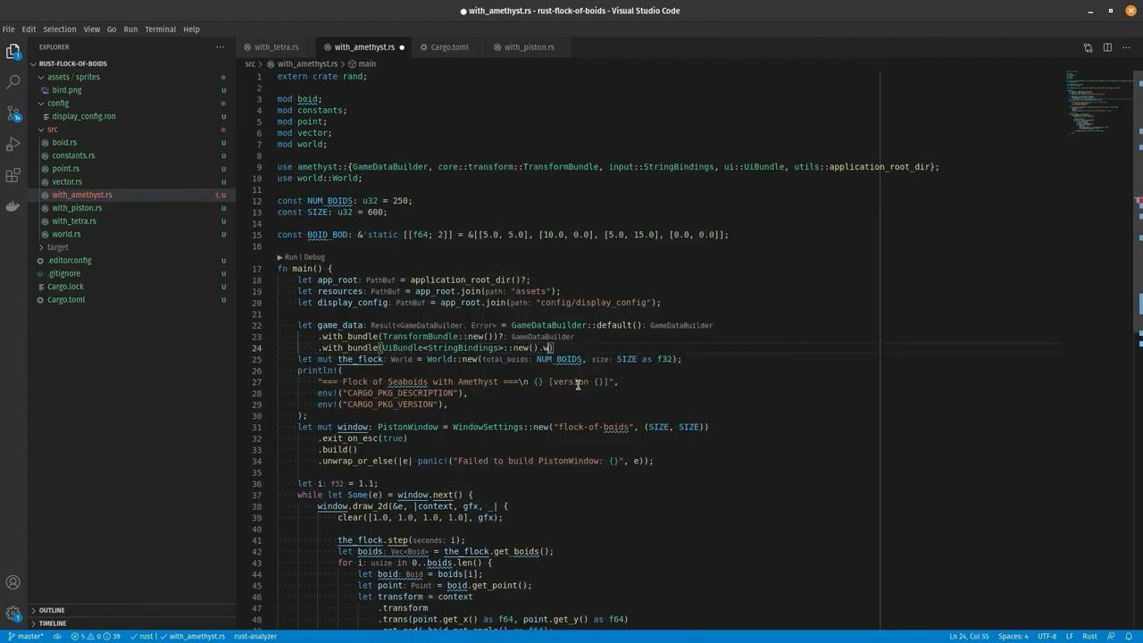
type(".with_bundle(RenderingBundle::<DefaultBackend>")
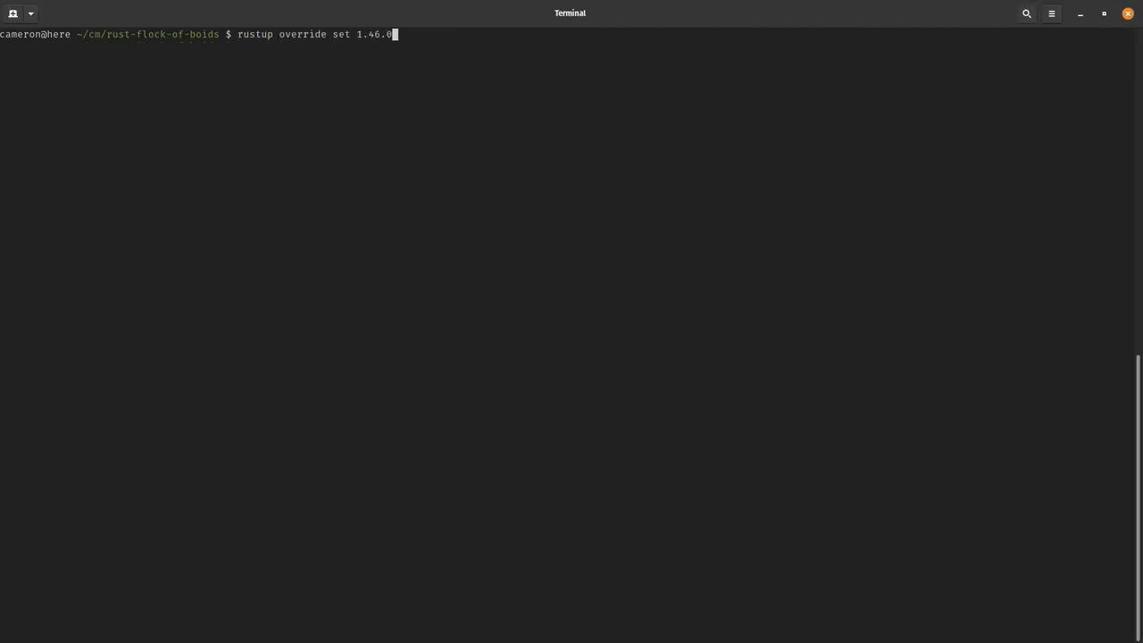
Run rustup override set 1.46.0 to pin the project to Rust 1.46.0
key("Return")
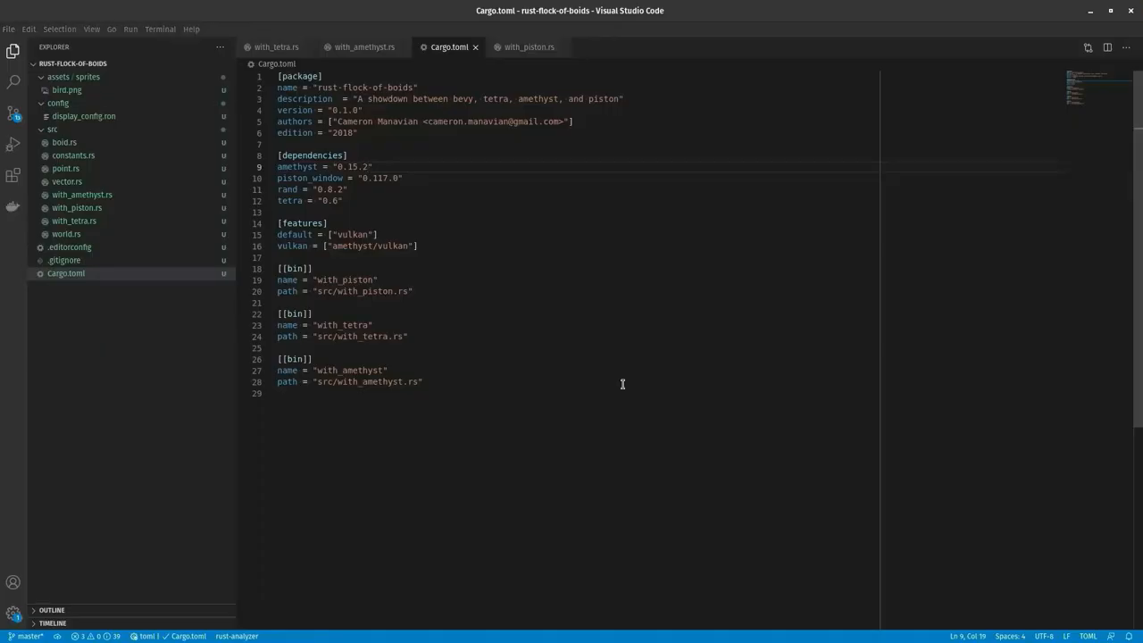
Point the amethyst dependency at path ../amethyst with the optional feature
type("{ path =\"../amethyst\", features = [\"optional\"] }")
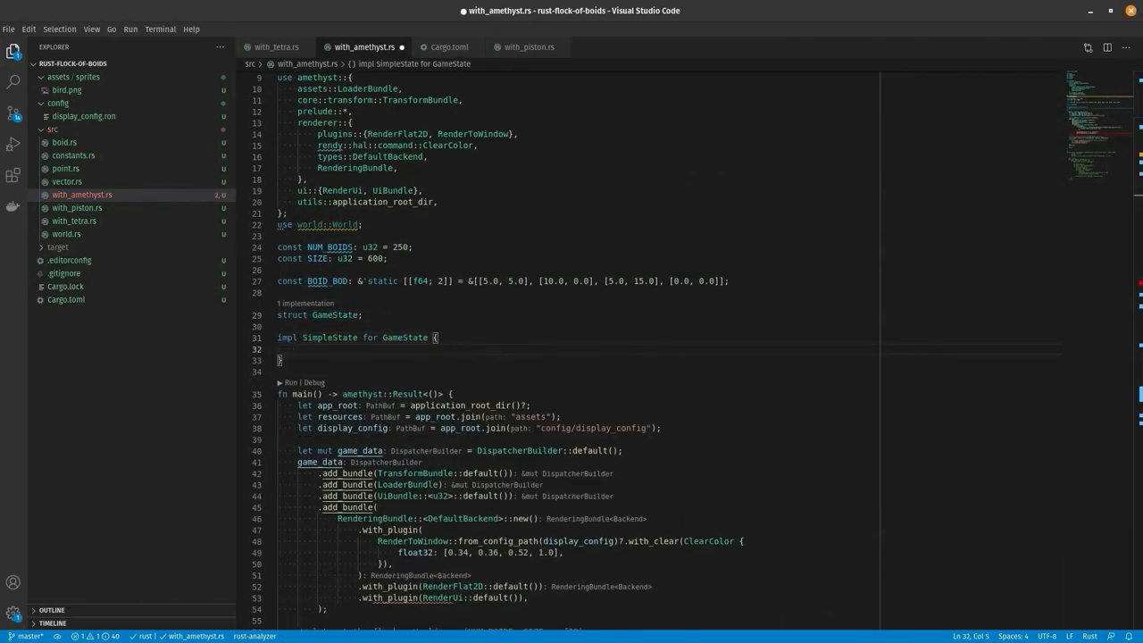
Write GameState's on_start creating the boid World and begin the sprite sheet setup
type("fn on_start(&mut self, data: StateData<'_, GameState>) {")
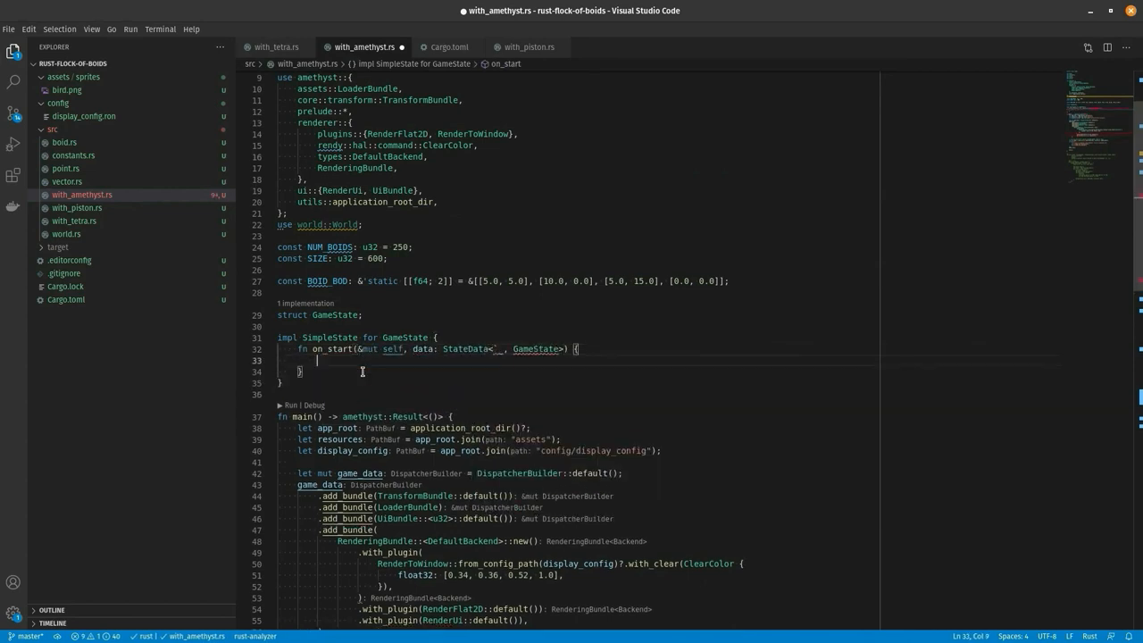
type("let mut the_flock: World = World::new(total_boids: NUM_BOIDS, size: SIZE as f32);")
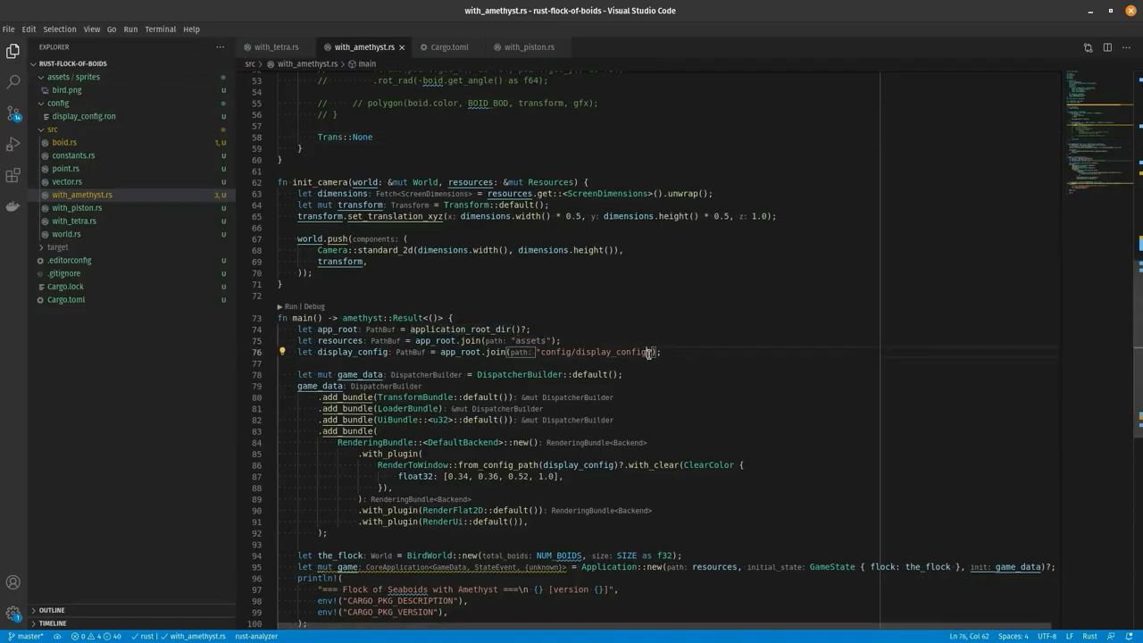
type("let sprite_shee")
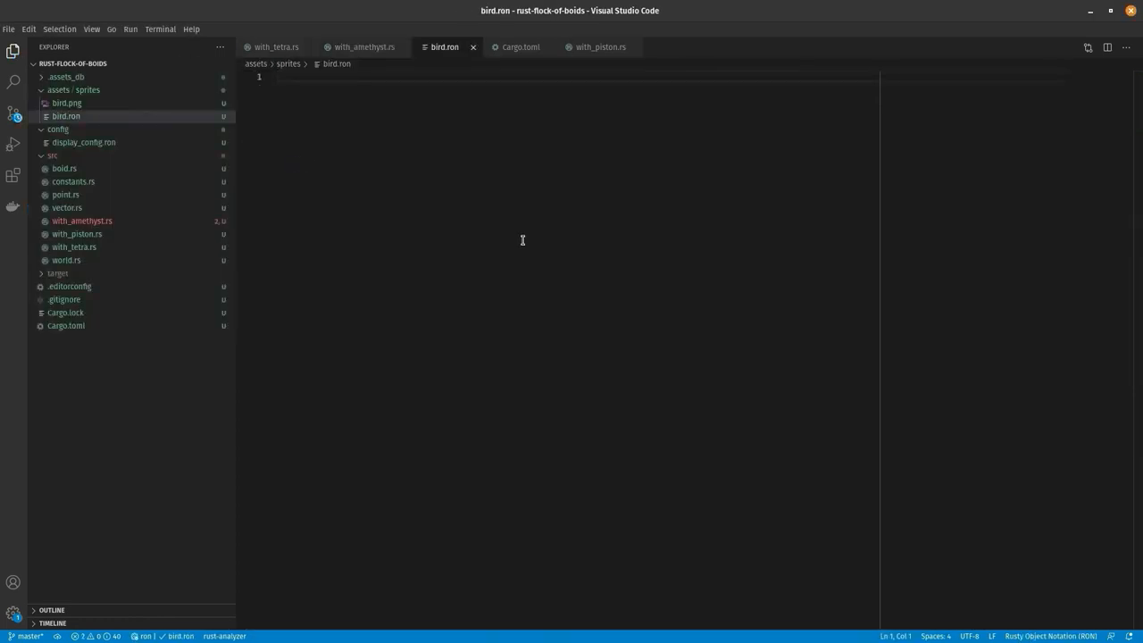
Start the Grid( sprite-sheet block in bird.ron and switch over to Cargo.toml
type("Grid((")
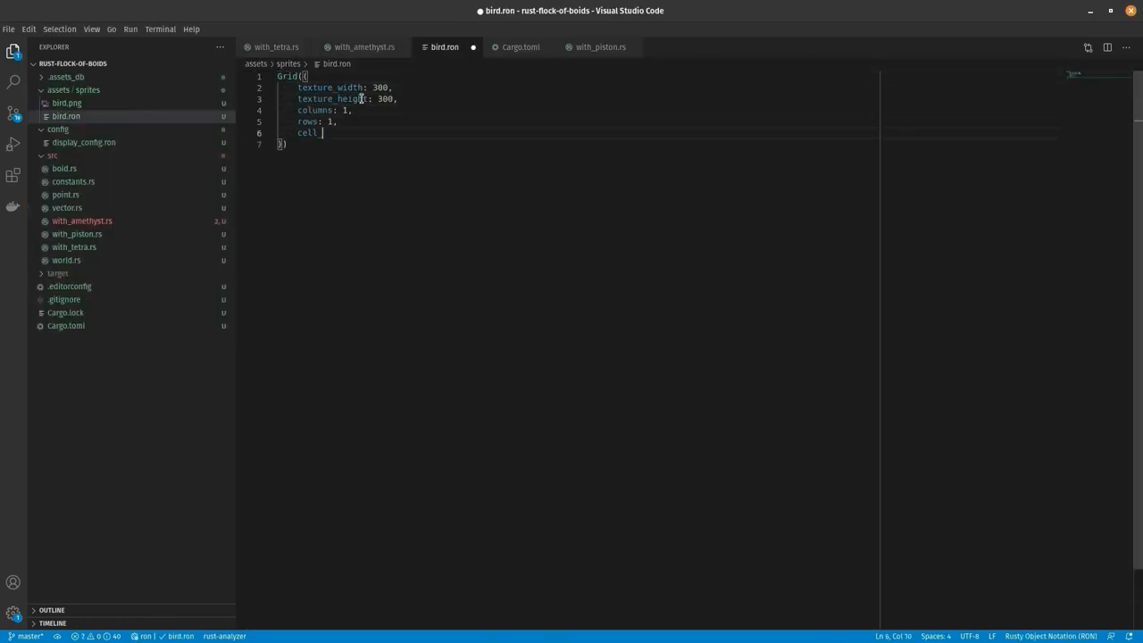
left_click(365, 46)
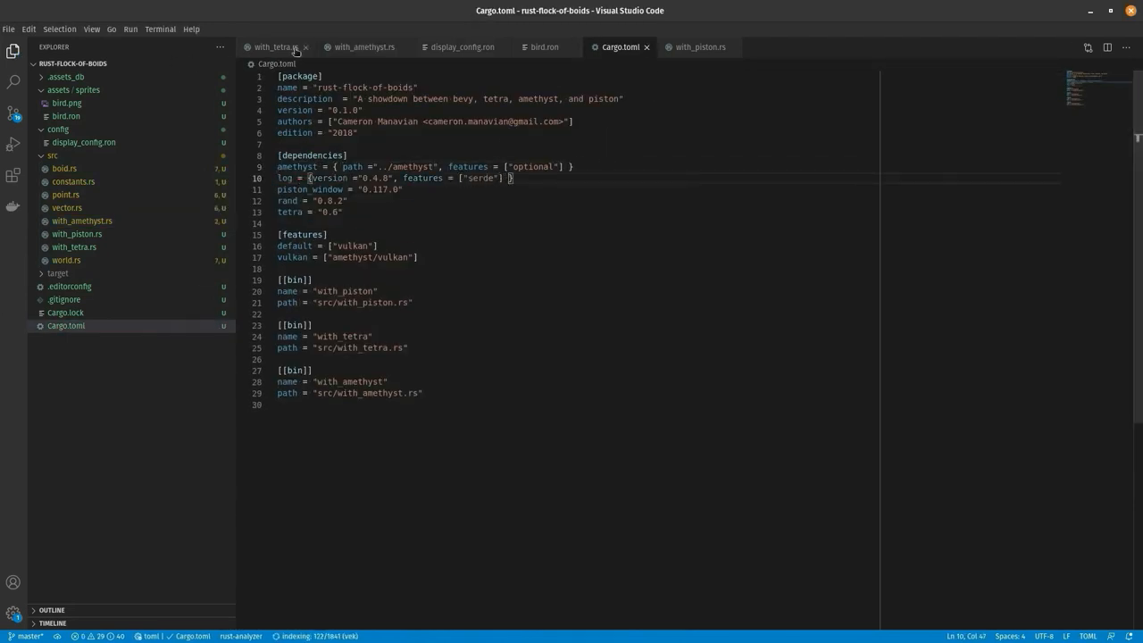
left_click(365, 47)
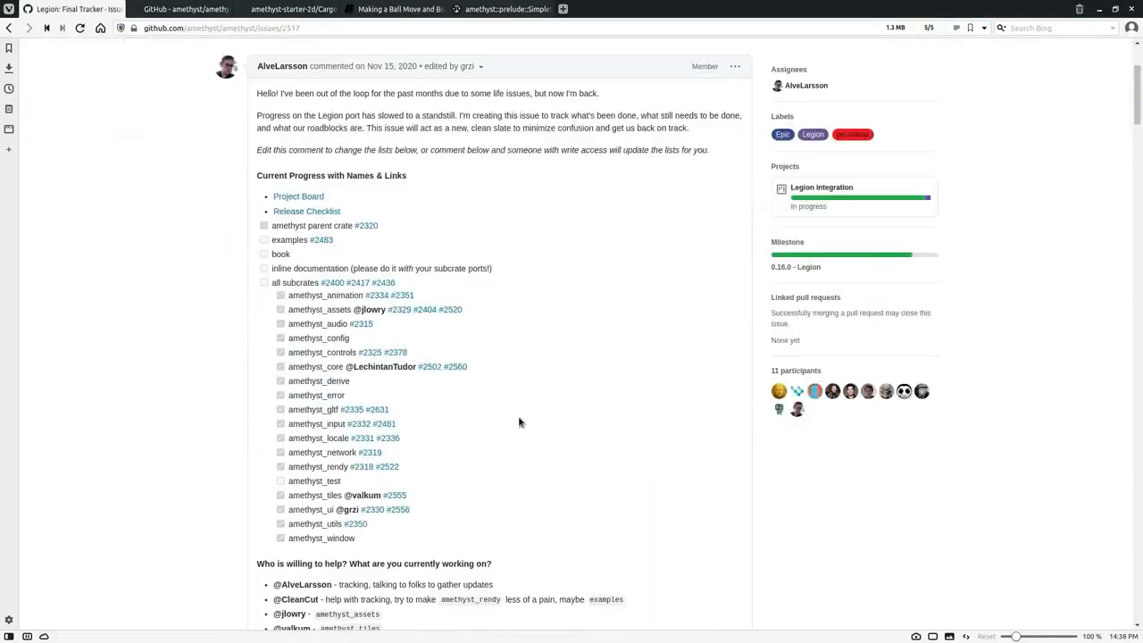
Scroll down through the comments on Amethyst's Legion: Final Tracker issue
scroll("down", 3)
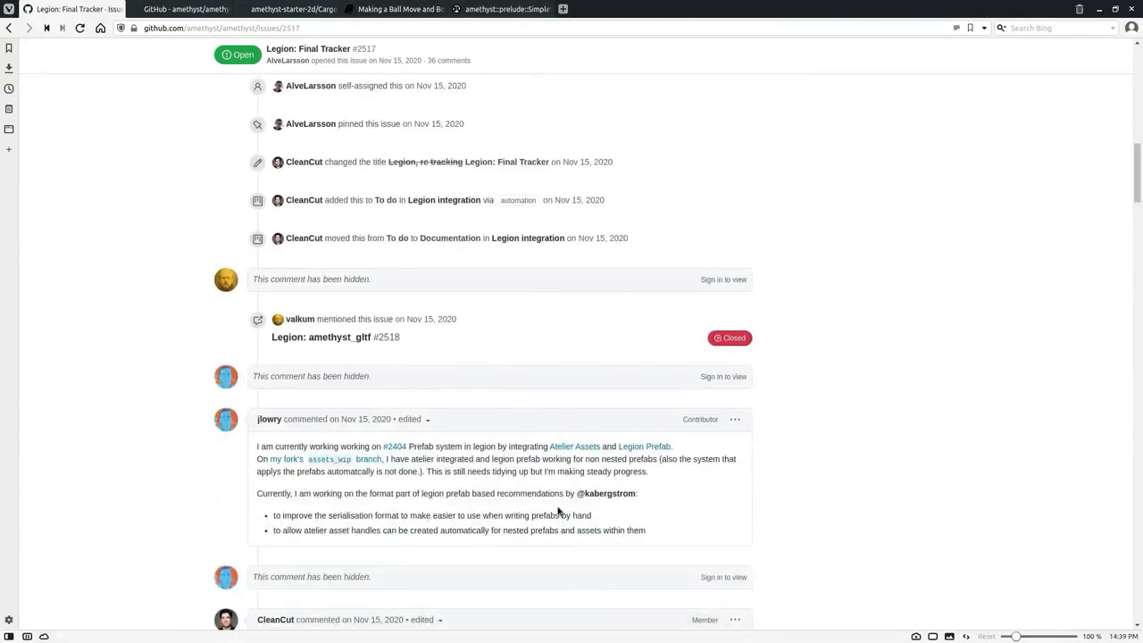
scroll("down", 3)
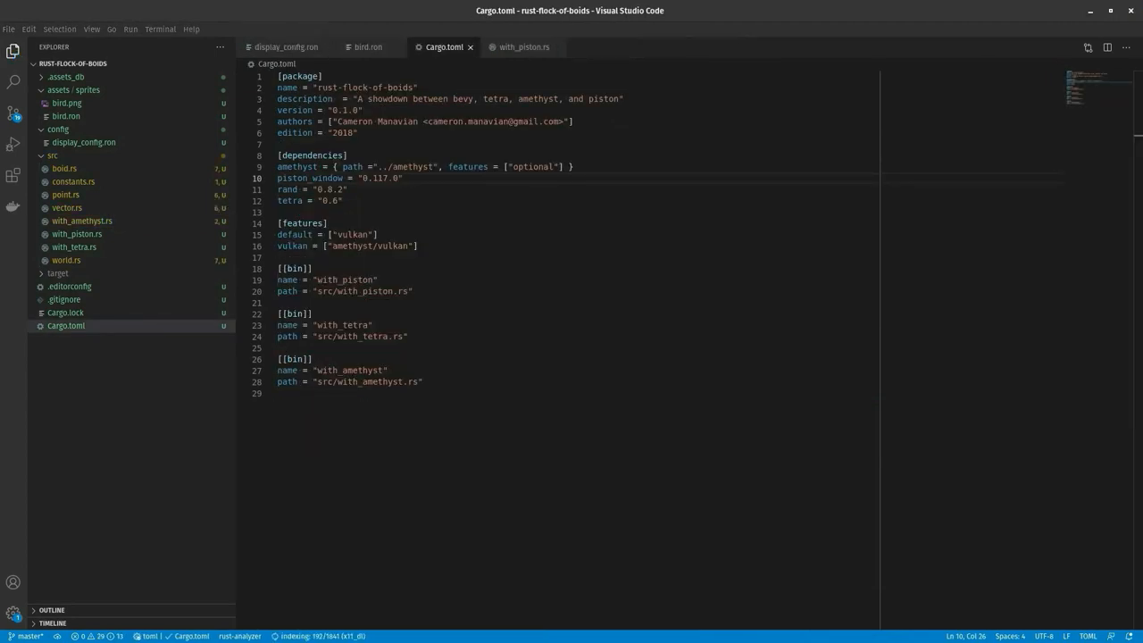
Add bevy = "0.4" to Cargo.toml's dependencies and move to with_tetra.rs
type("bevy = \"0.4\"")
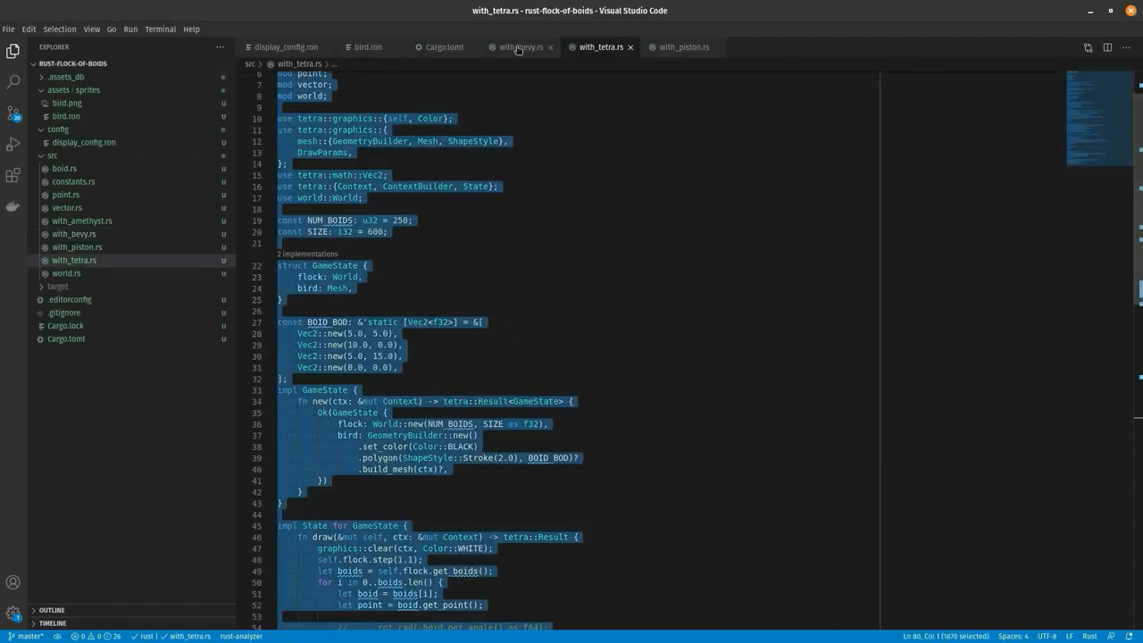
left_click(519, 46)
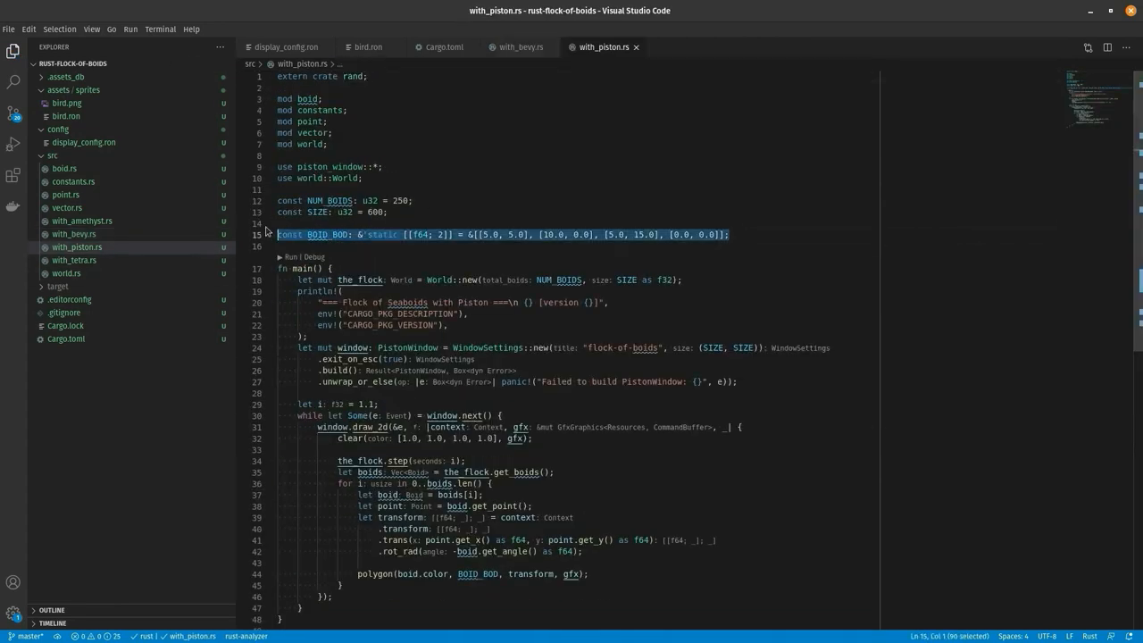
Switch to with_bevy.rs to reach Bevy's Transform definition
left_click(520, 46)
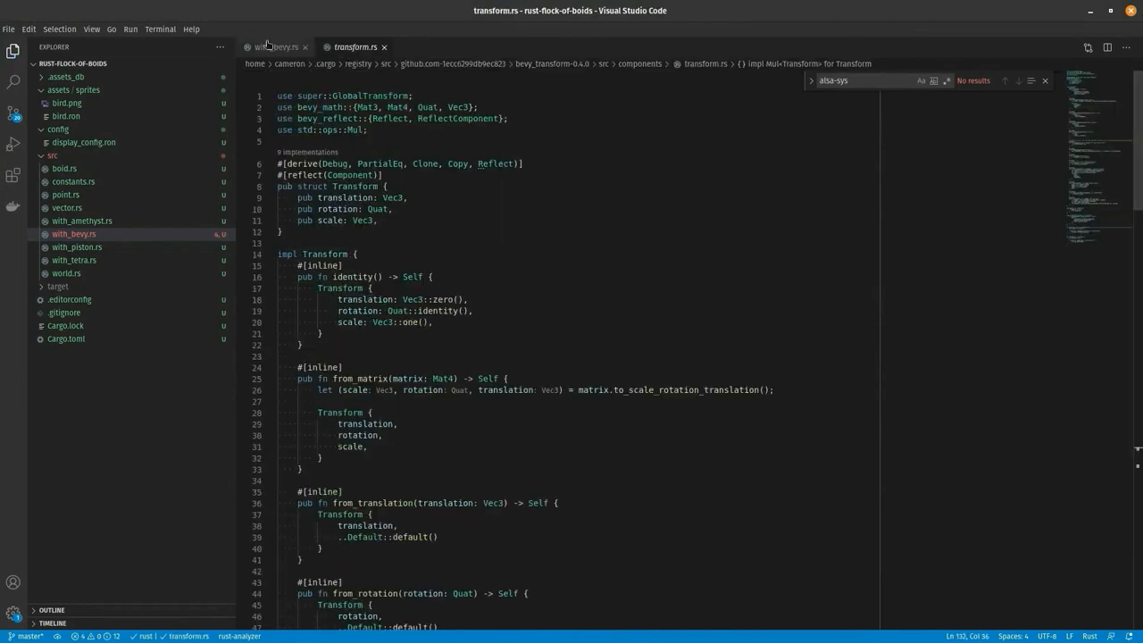
From with_bevy.rs, look up Transform's rotate method, which takes a Quat
left_click(272, 46)
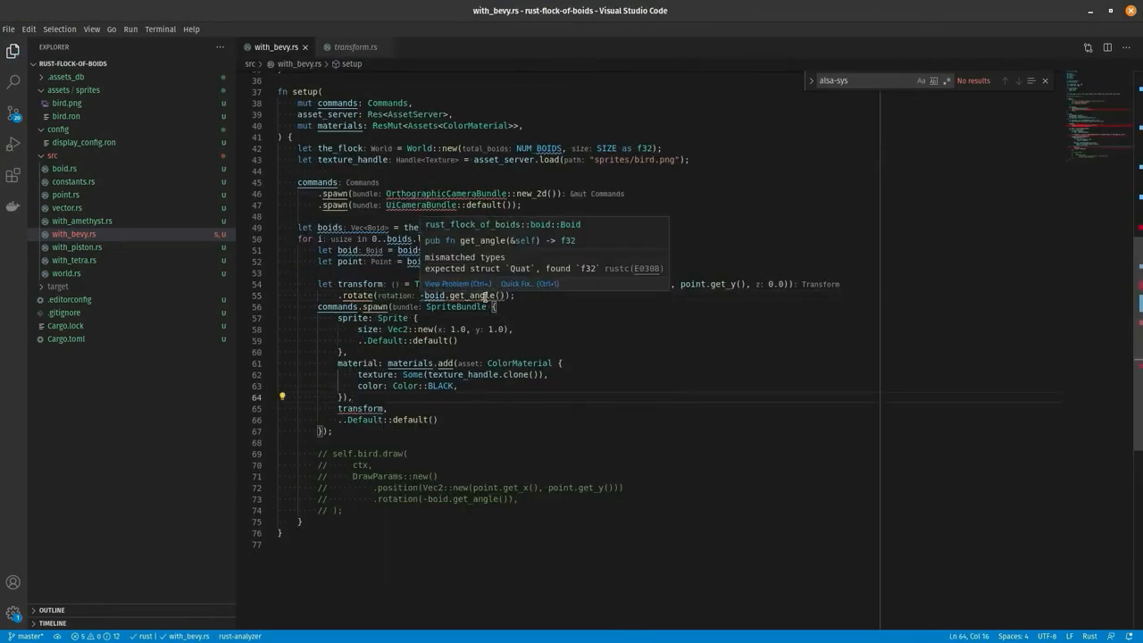
left_click(355, 47)
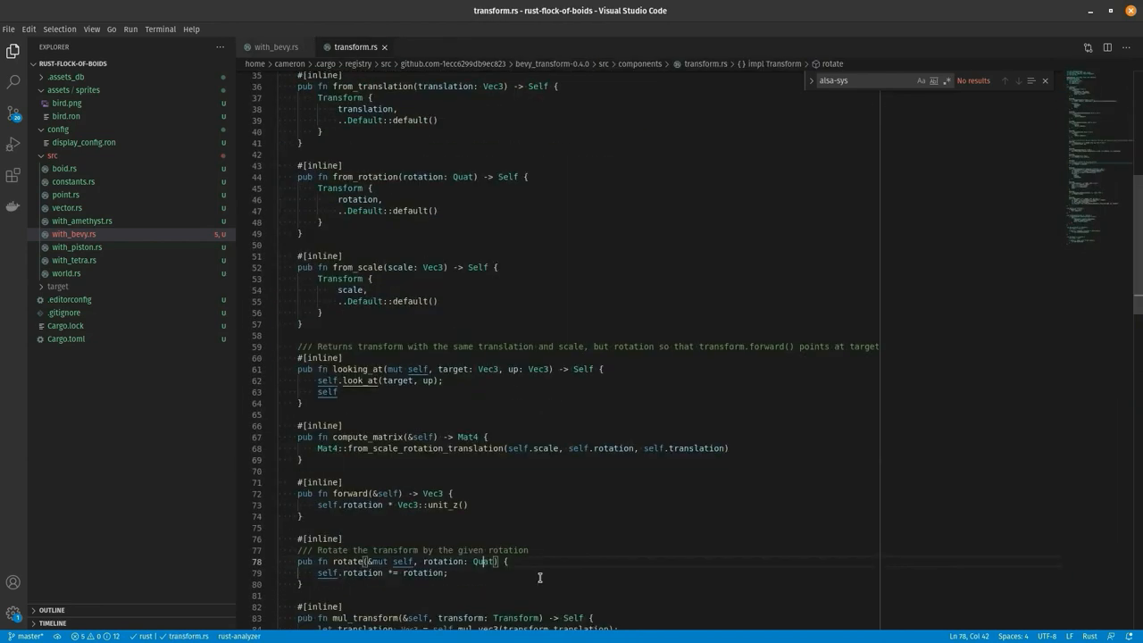
left_click(275, 47)
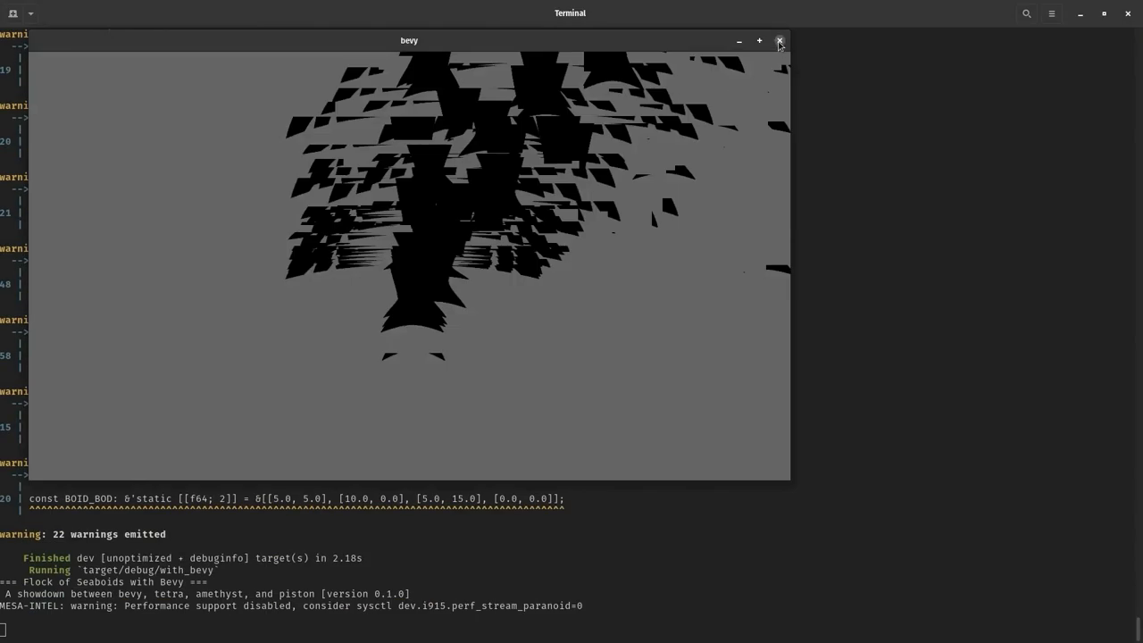
Close the garbled grey Bevy window after the debug run
left_click(779, 39)
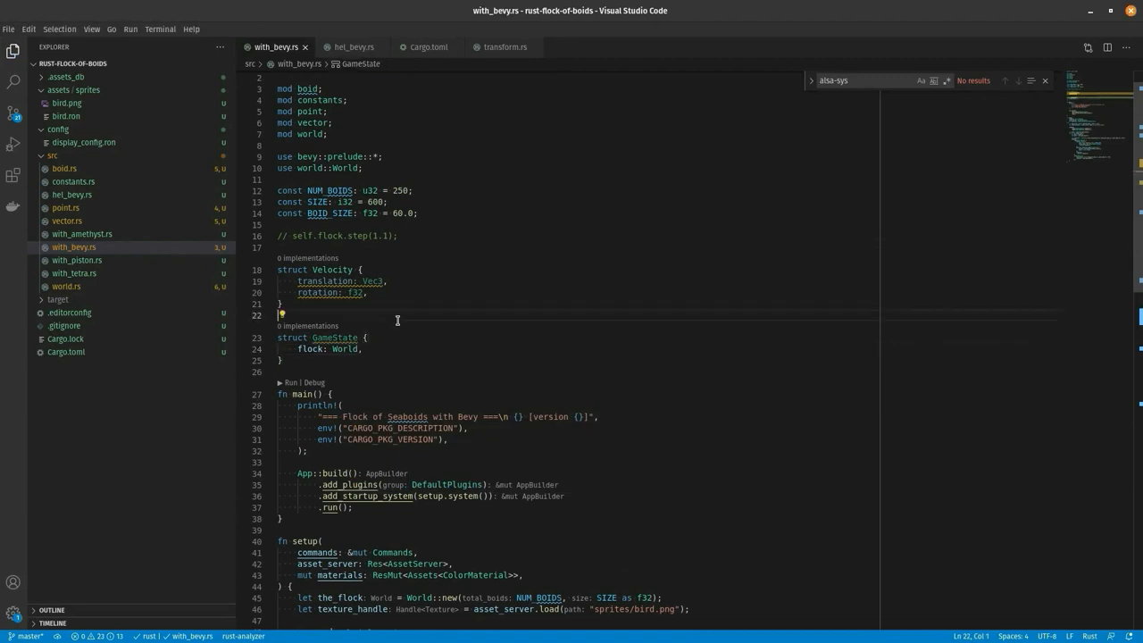
Register GameState with .init_resource::<GameState>() and start the flock field
type(".init_resource::<GameState>()")
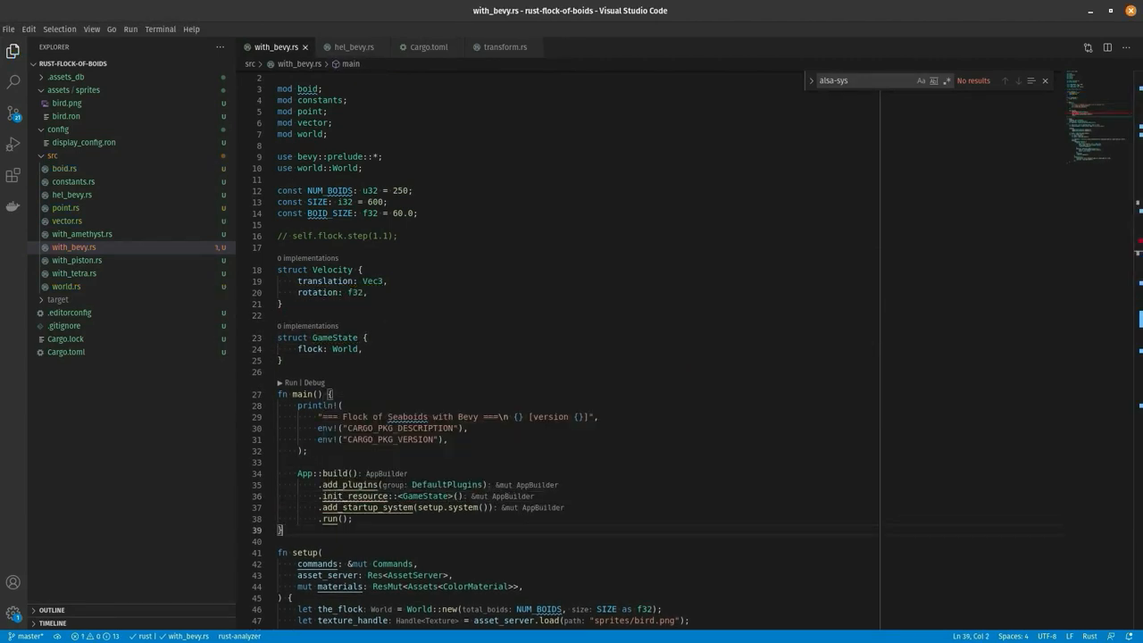
type("fl")
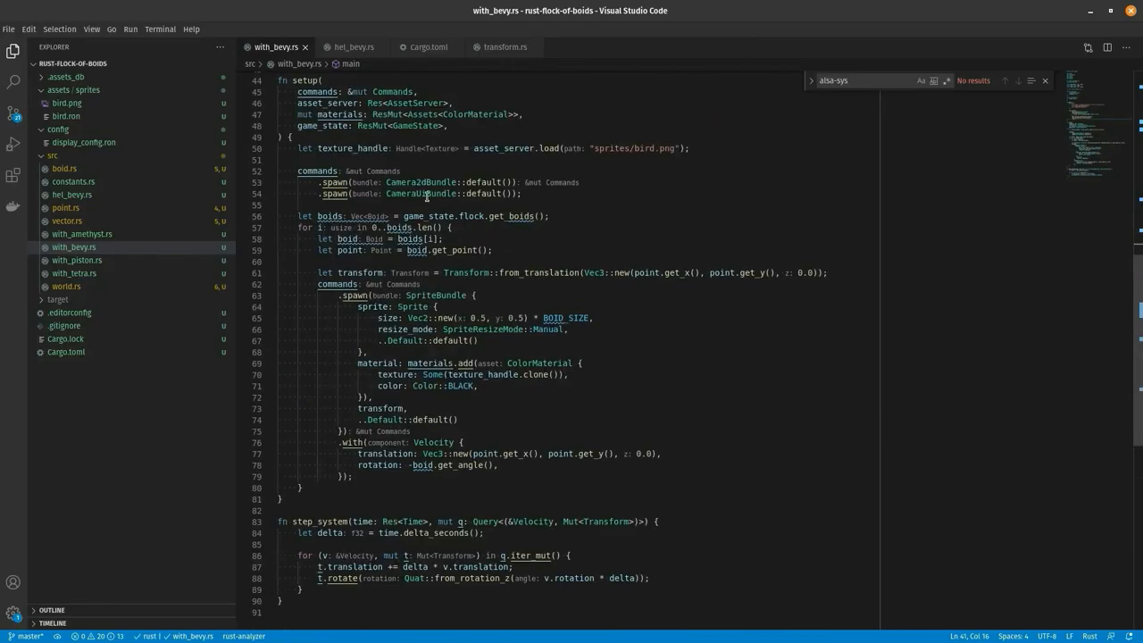
Review the Bird component and step_system query in with_bevy.rs, then switch to world.rs
left_click(357, 46)
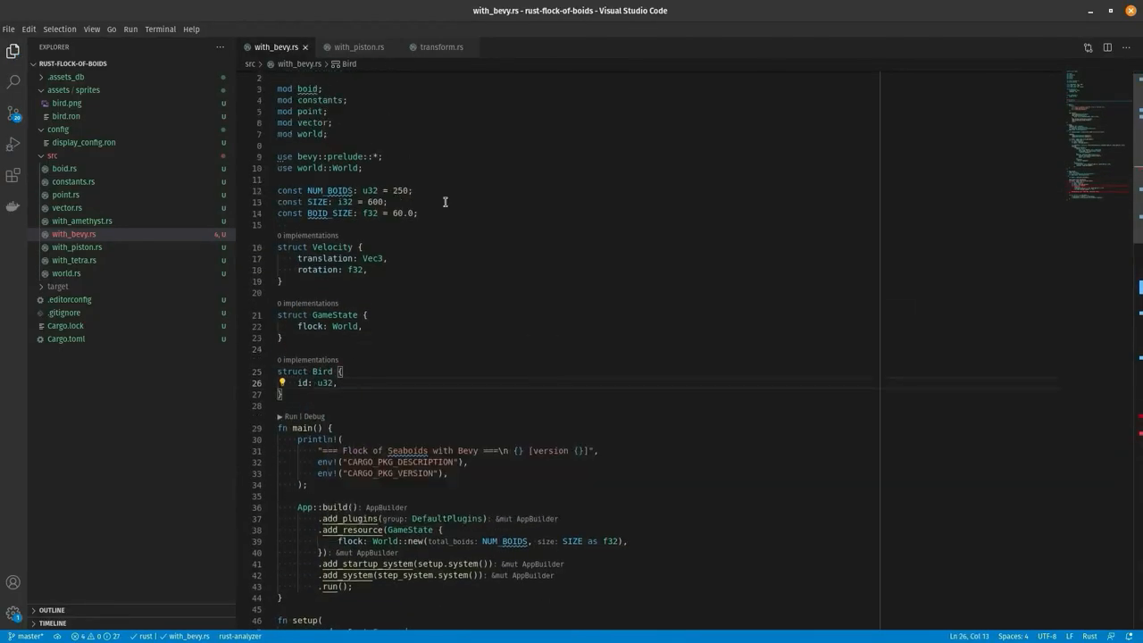
scroll("down", 3)
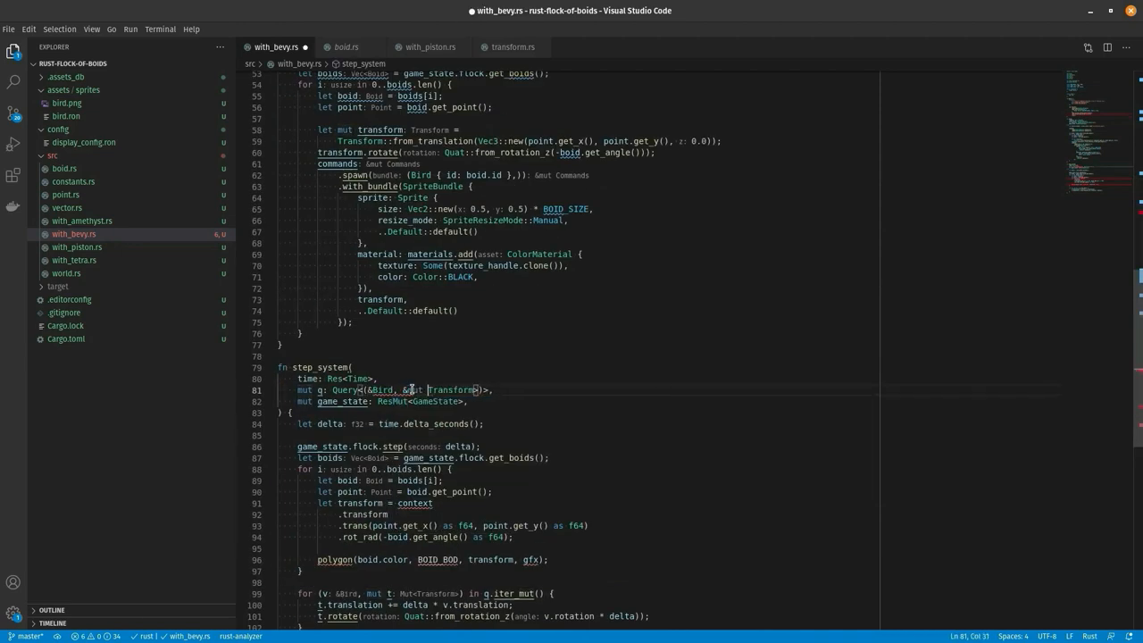
scroll("down", 3)
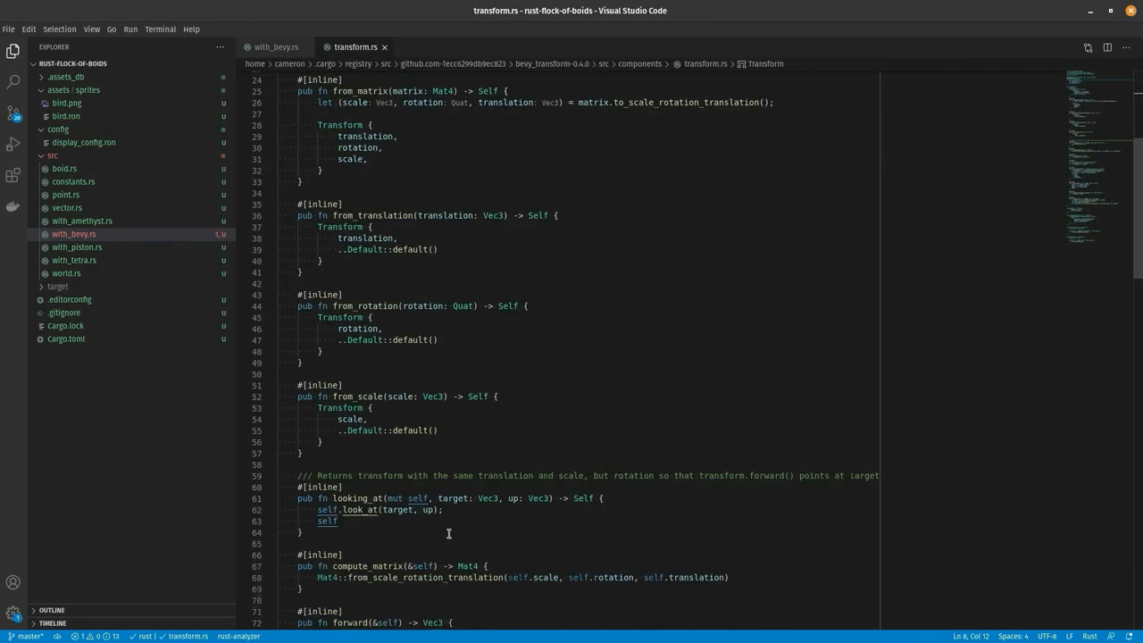
left_click(275, 47)
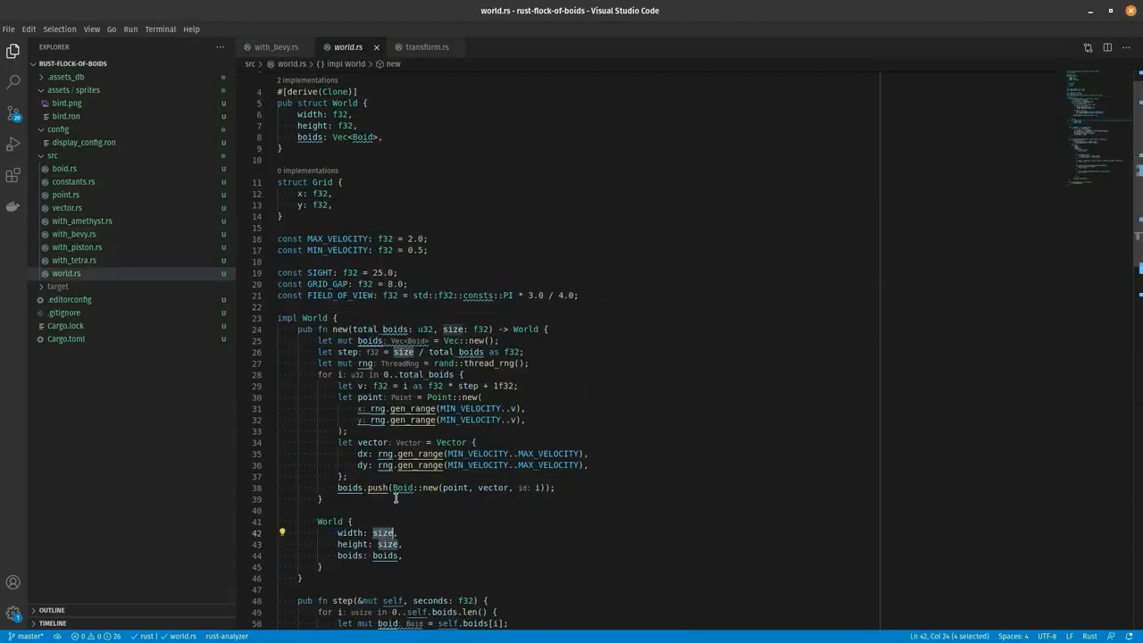
Build with_bevy in release mode and launch ./target/release/with_piston from the terminal
left_click(279, 47)
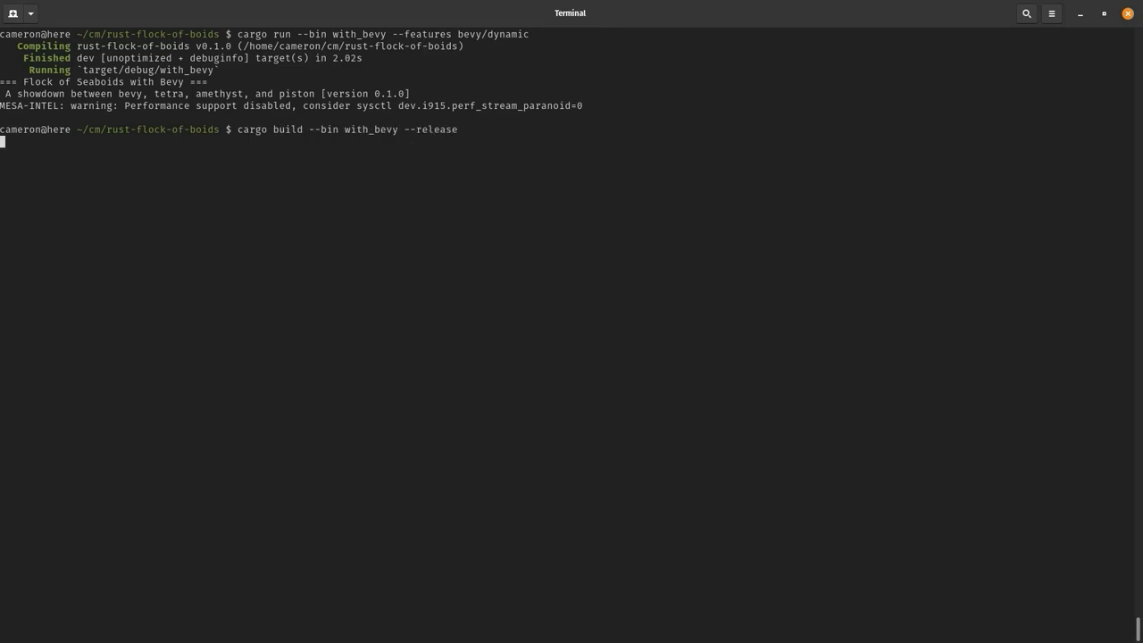
key("Return")
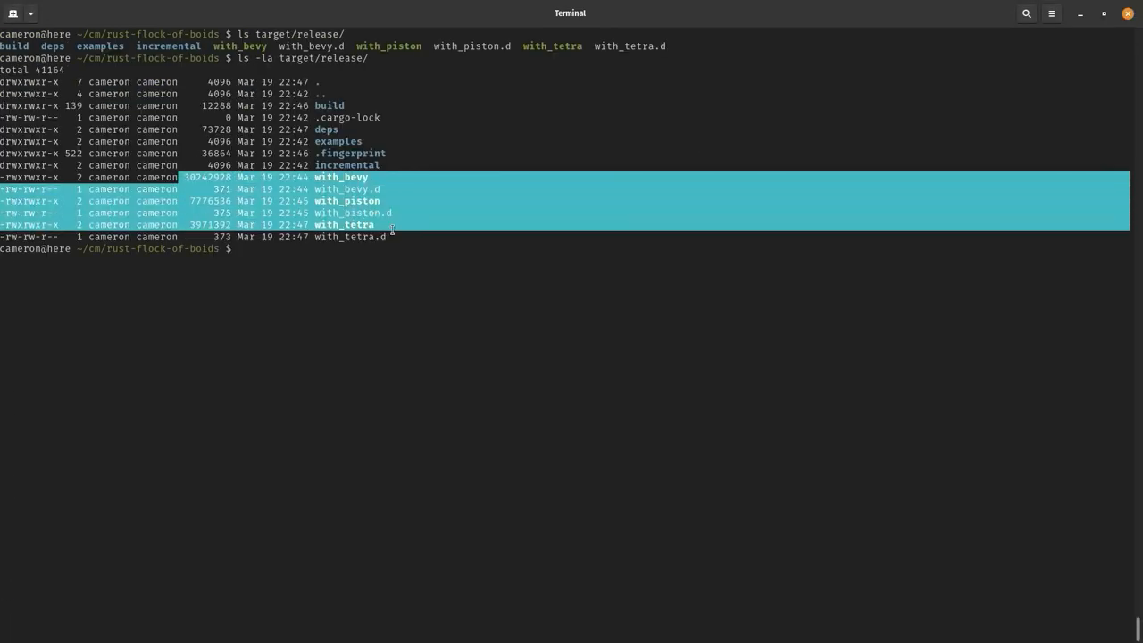
type("./target/release/with_pist")
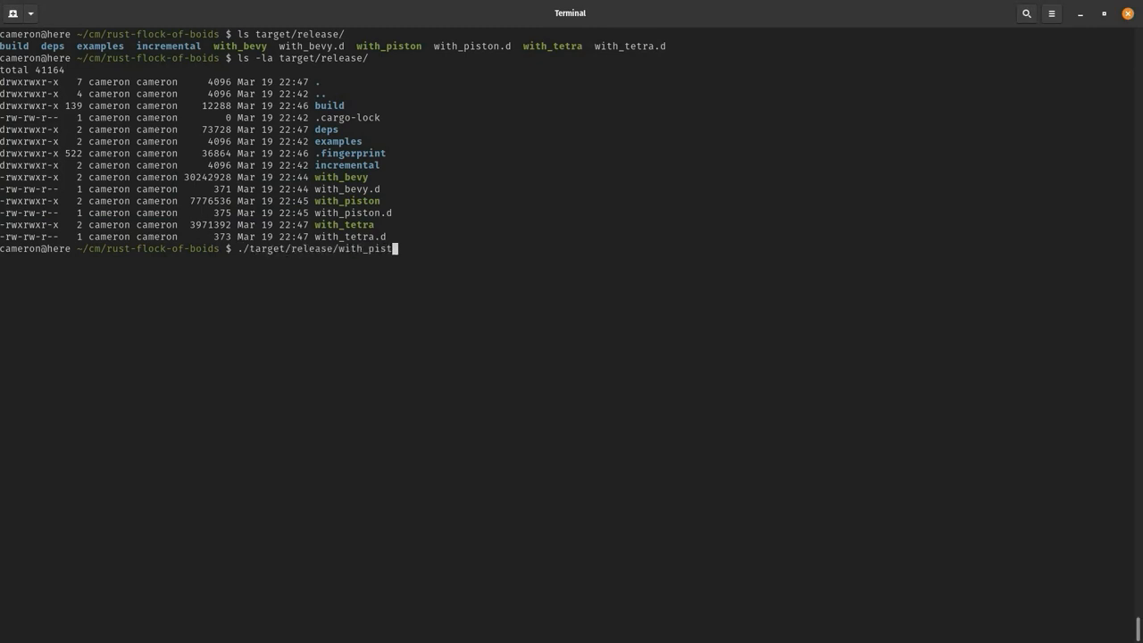
key("Return")
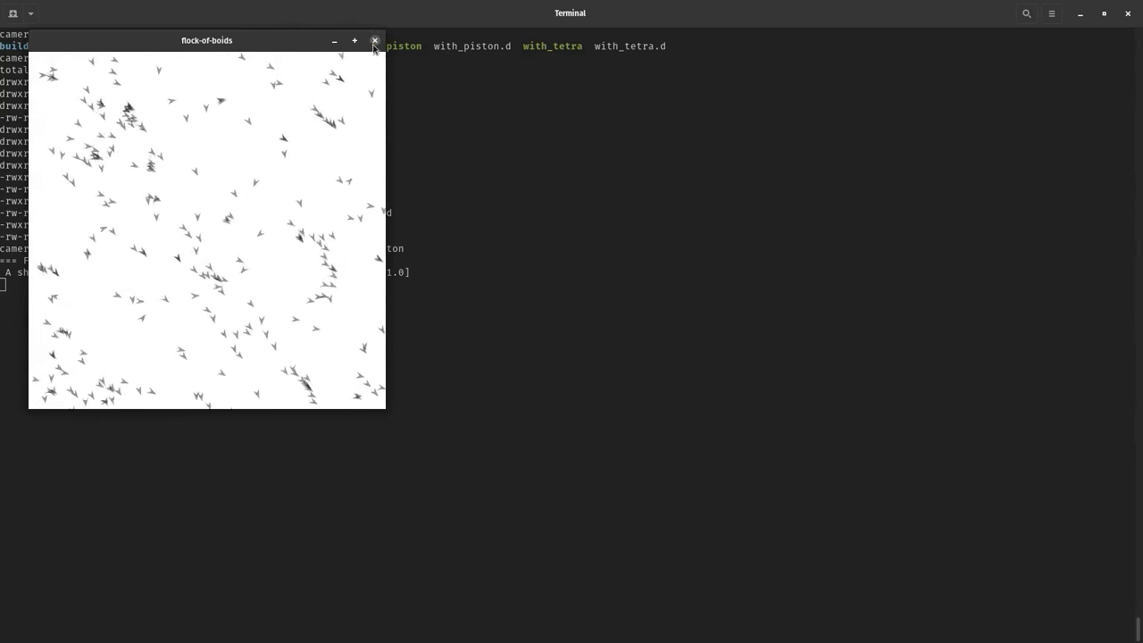
Close the Piston flock, run the Bevy release build, watch its flock and close it
left_click(376, 41)
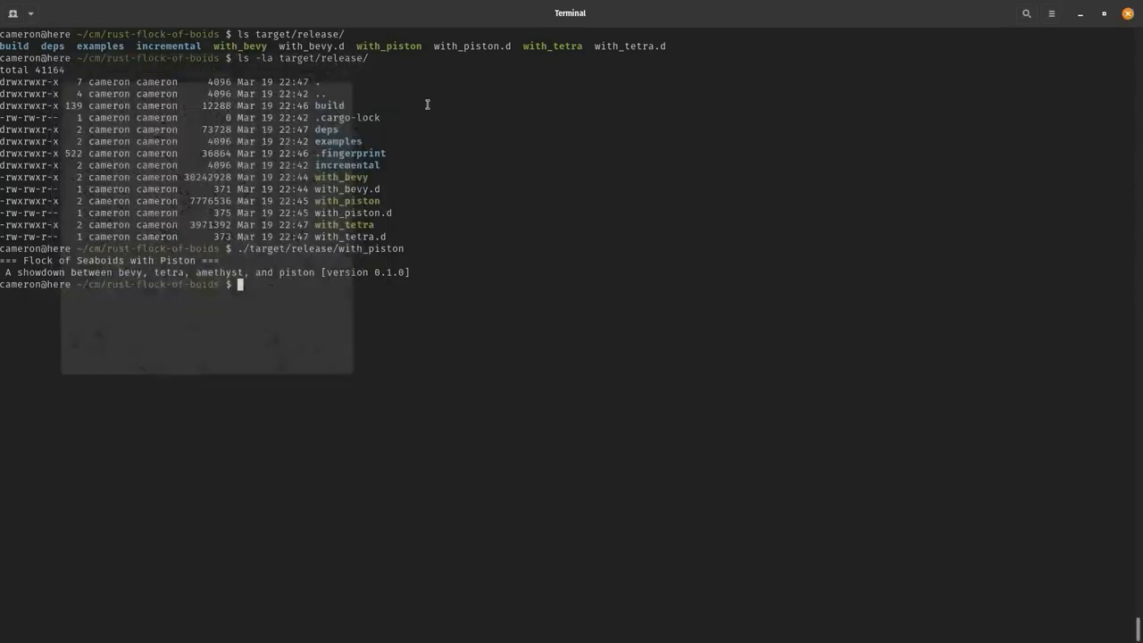
key("Return")
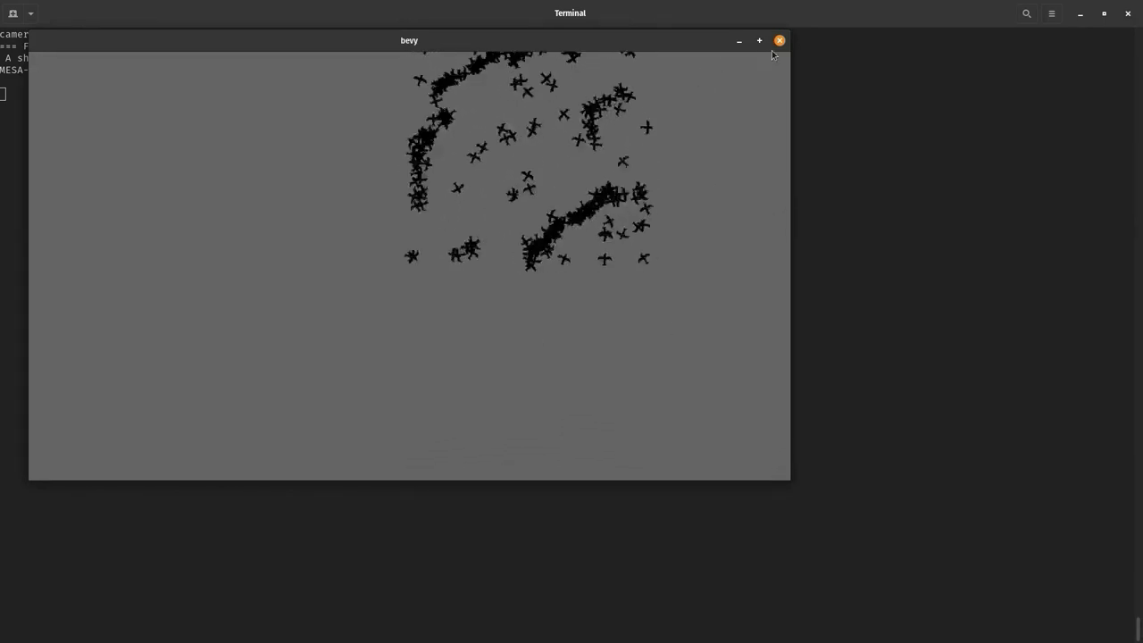
left_click(779, 41)
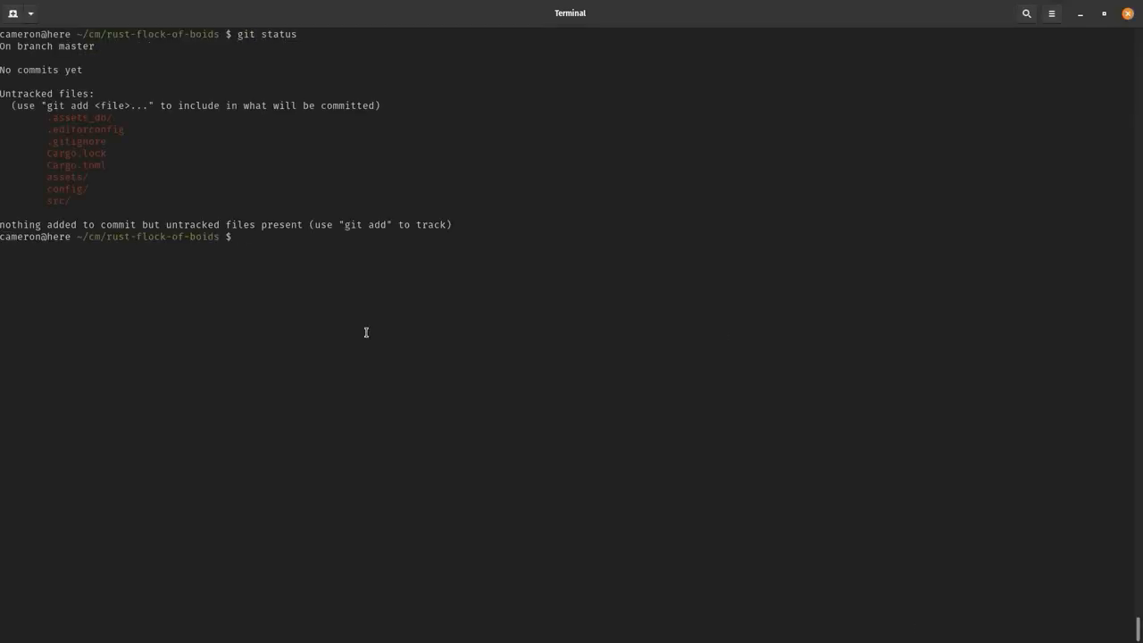